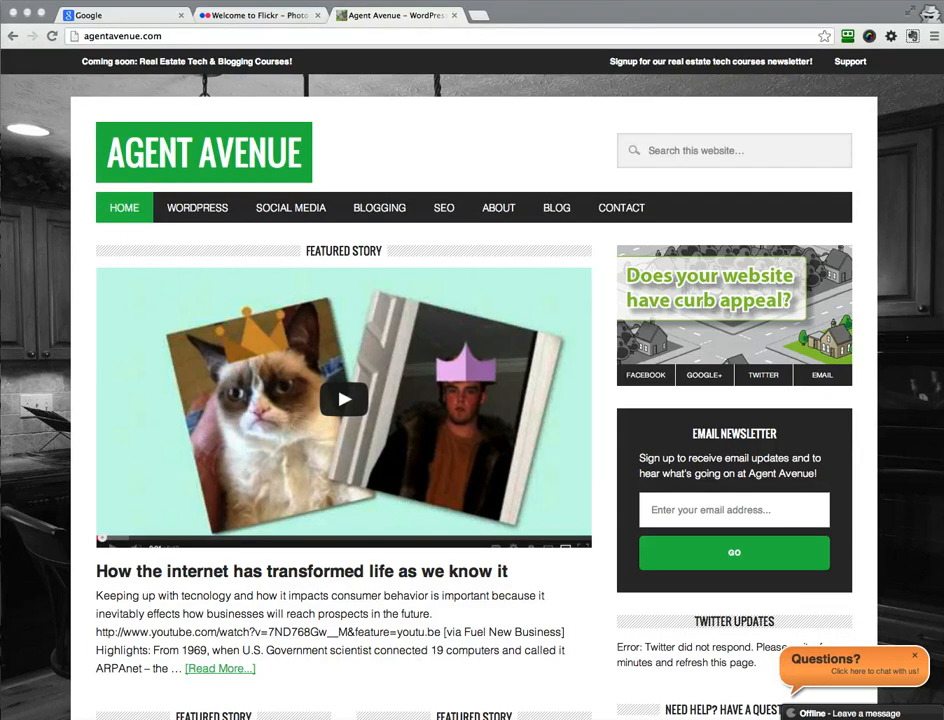
Step: Switch to the Google tab to show the empty Google home page
click(120, 13)
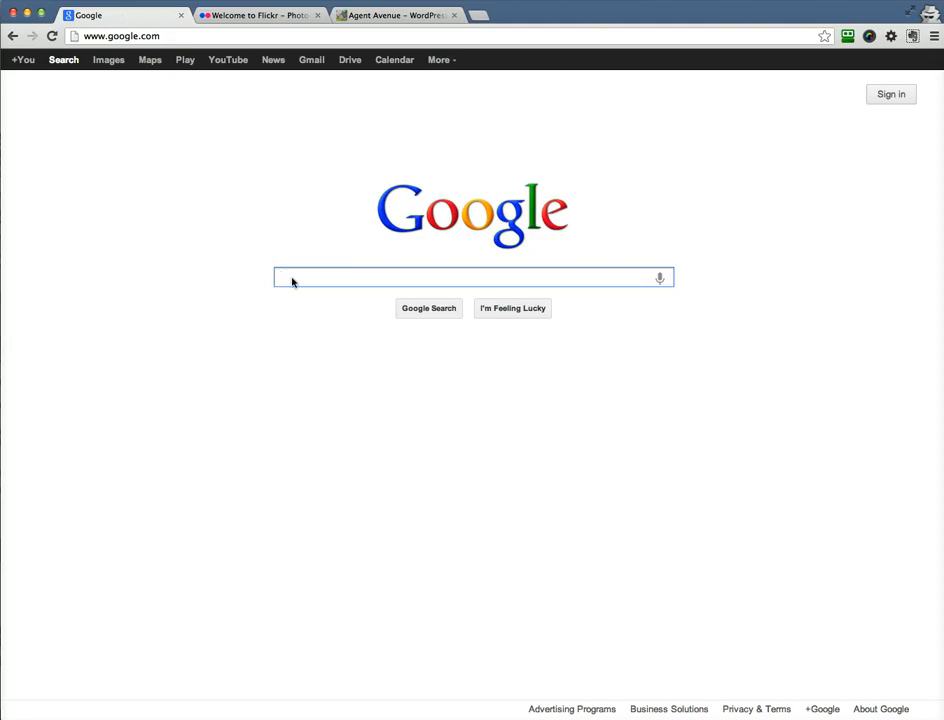
Step: Search Google for 'housing', dismiss the Evernote panel, and view the image results
text(hous)
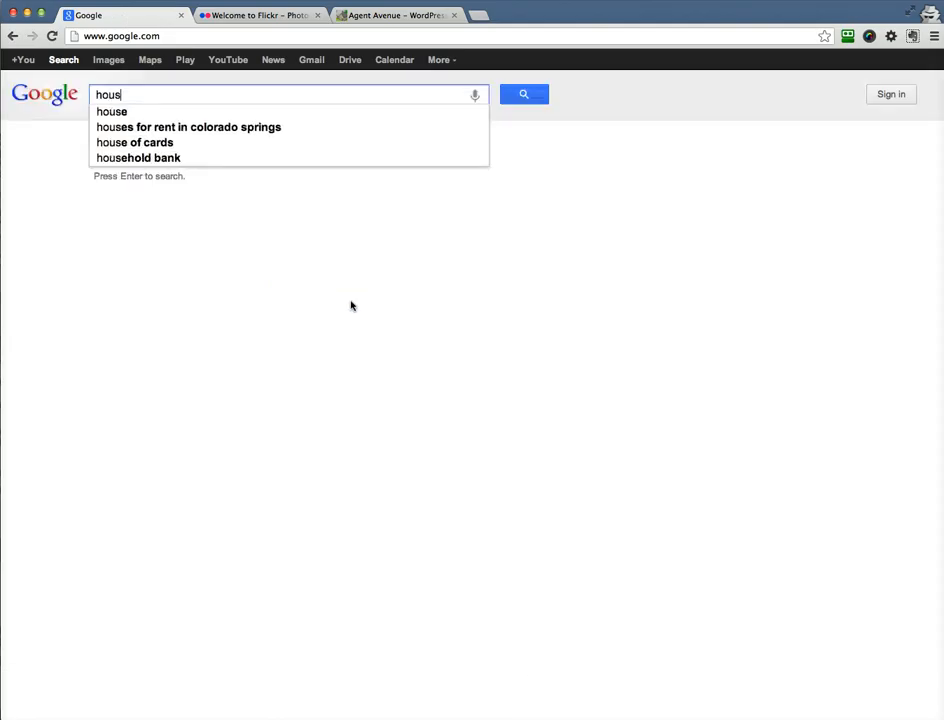
text(housing)
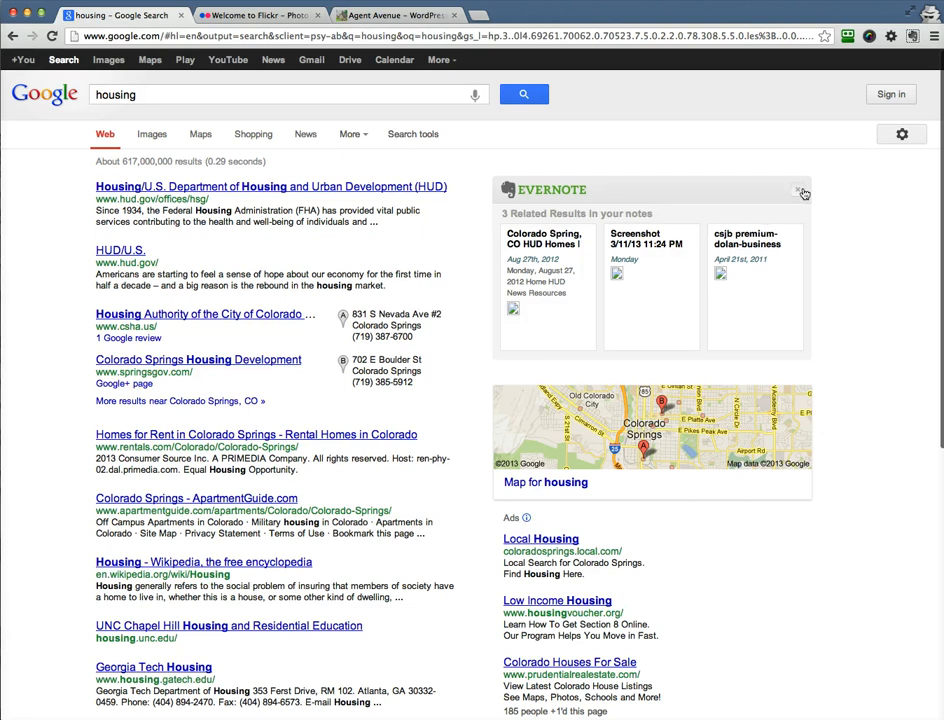
click(802, 188)
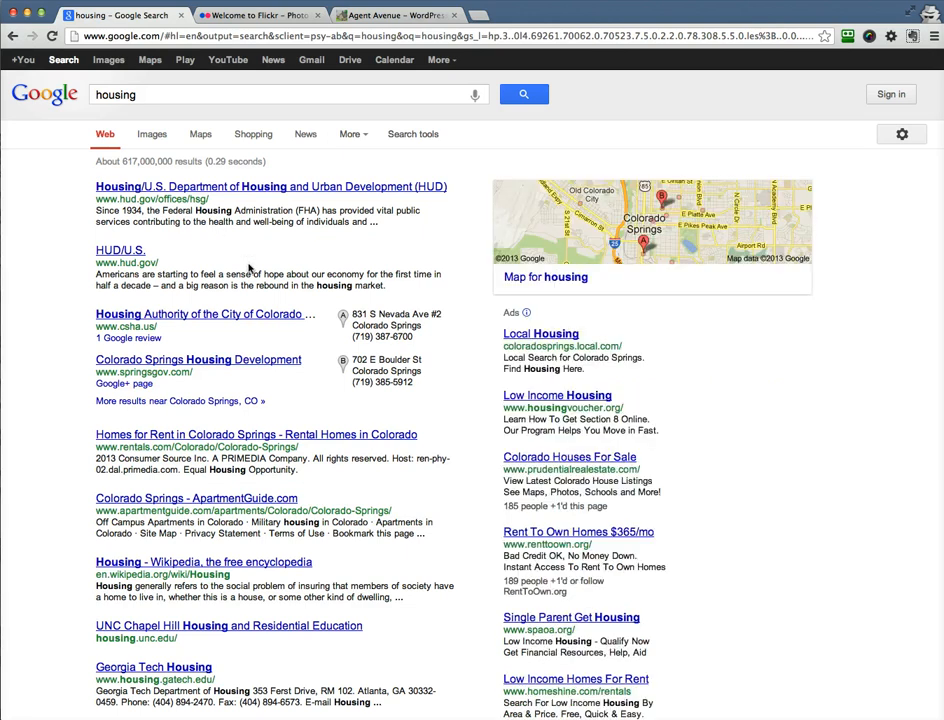
mouse_move(557, 206)
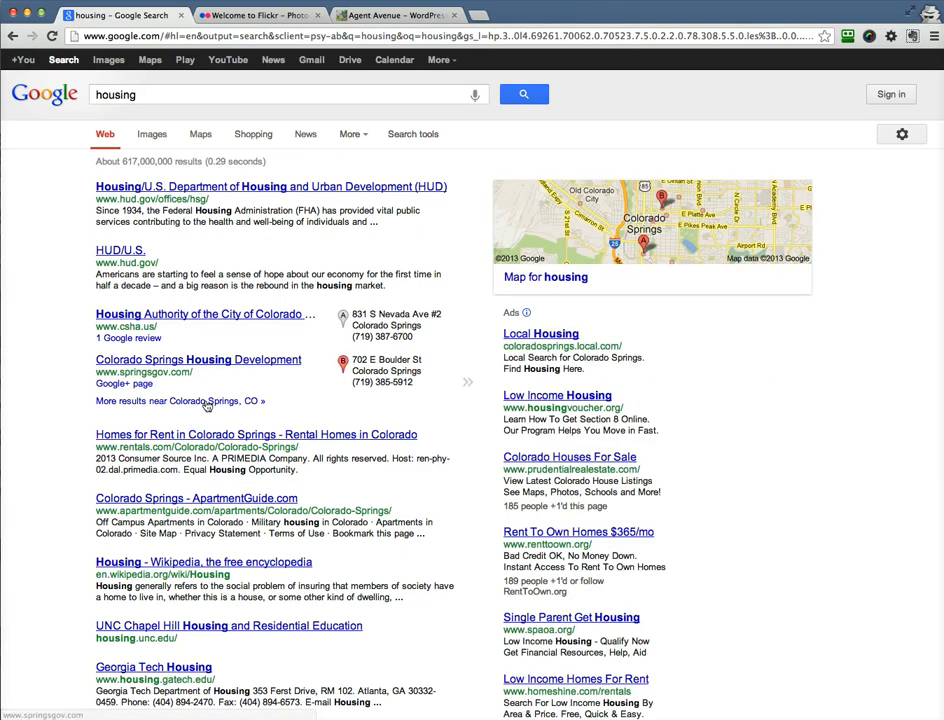
click(152, 134)
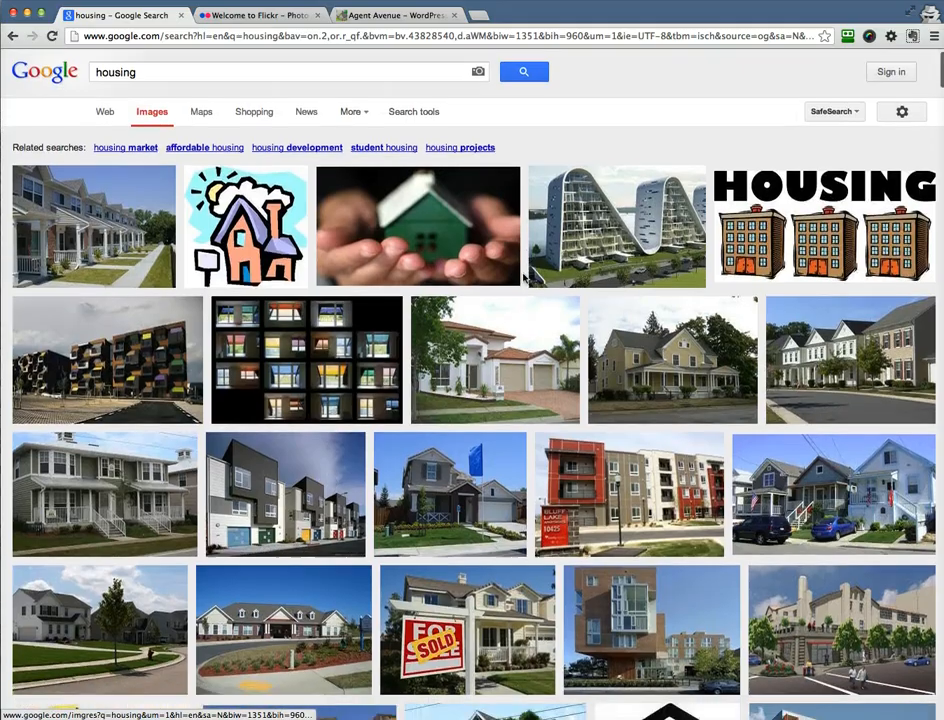
scroll(down, 3)
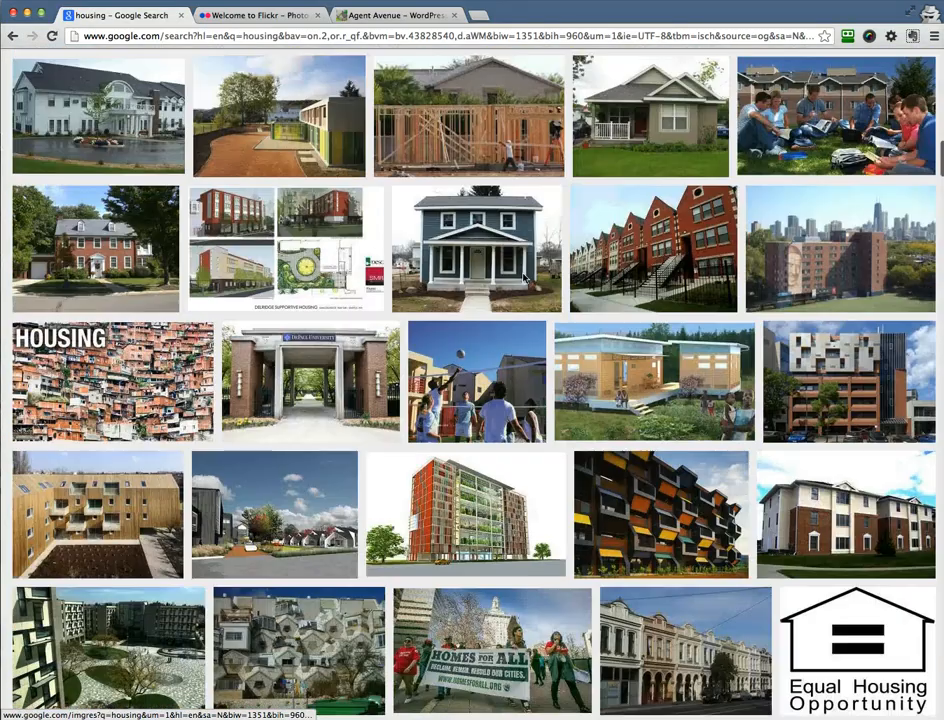
scroll(down, 3)
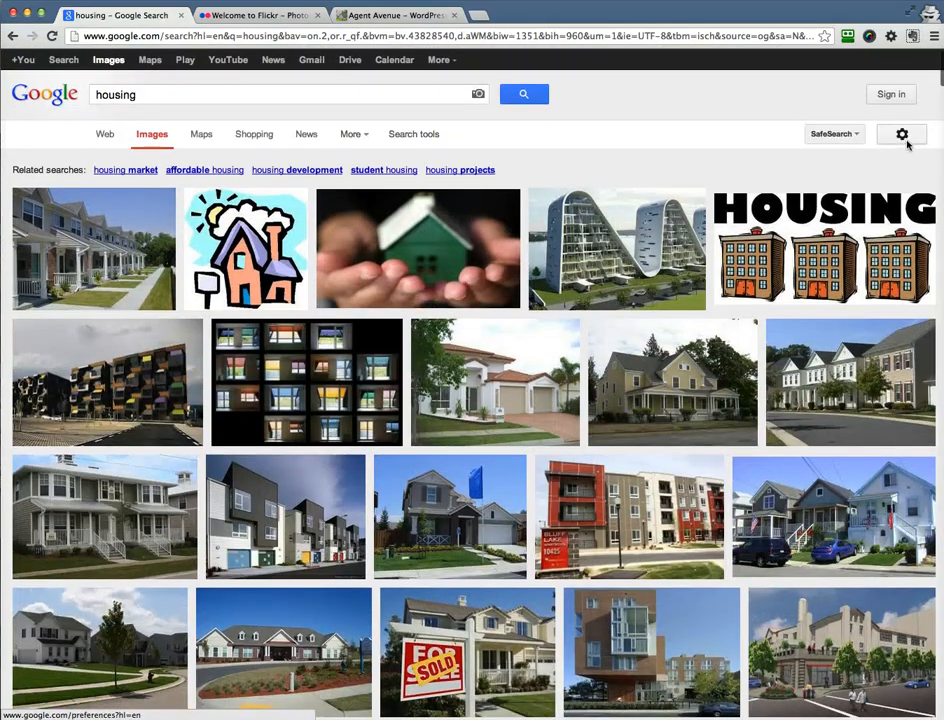
Step: Open Advanced Image Search and set usage rights to 'free to use, share or modify, even commercially'
click(901, 134)
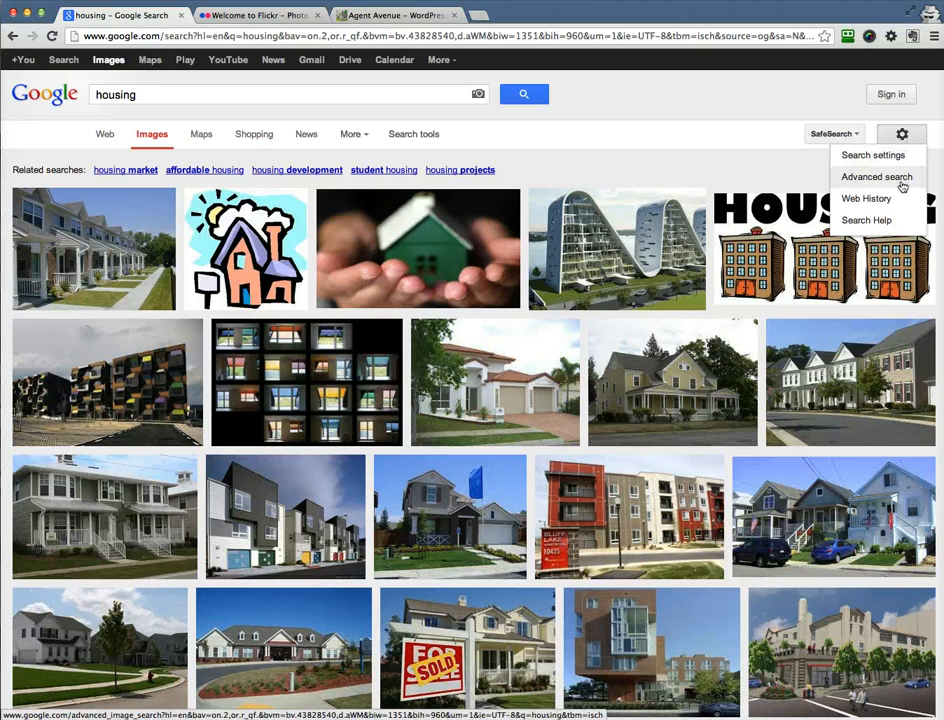
click(875, 177)
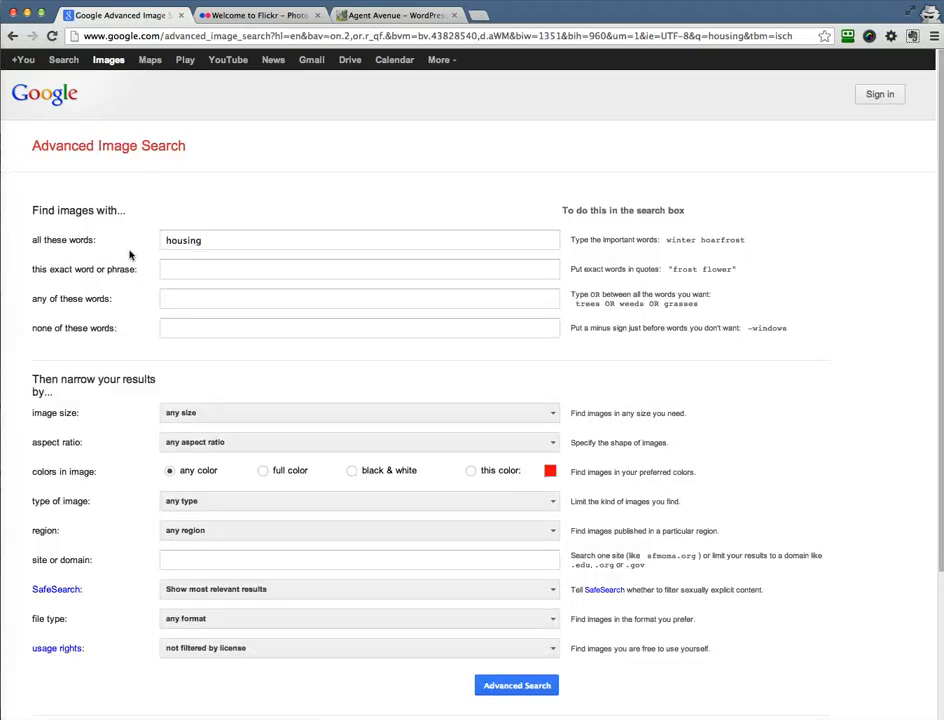
scroll(down, 3)
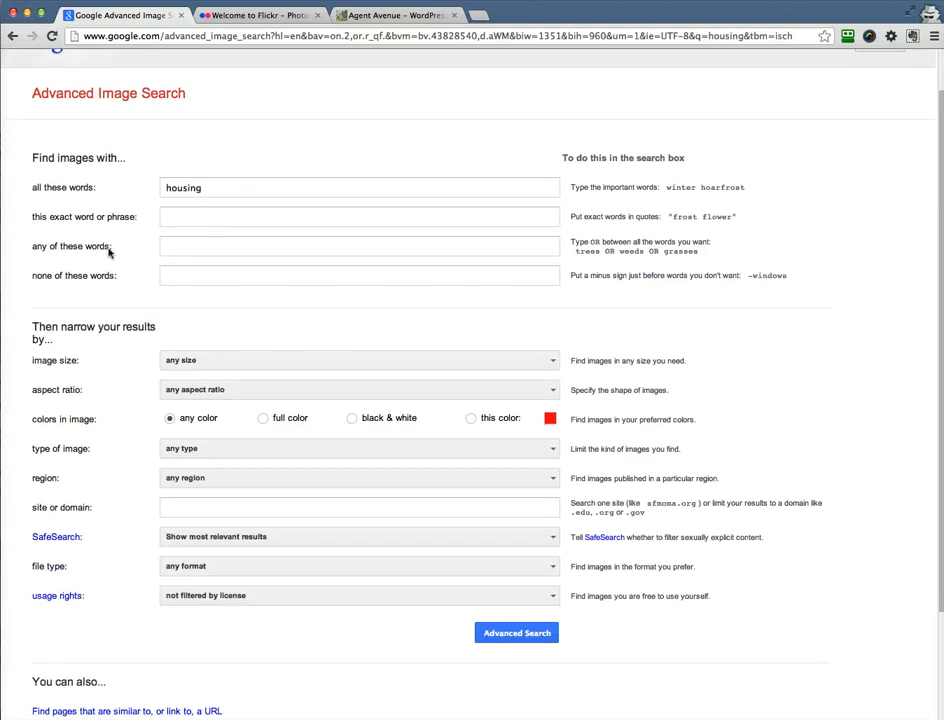
scroll(down, 3)
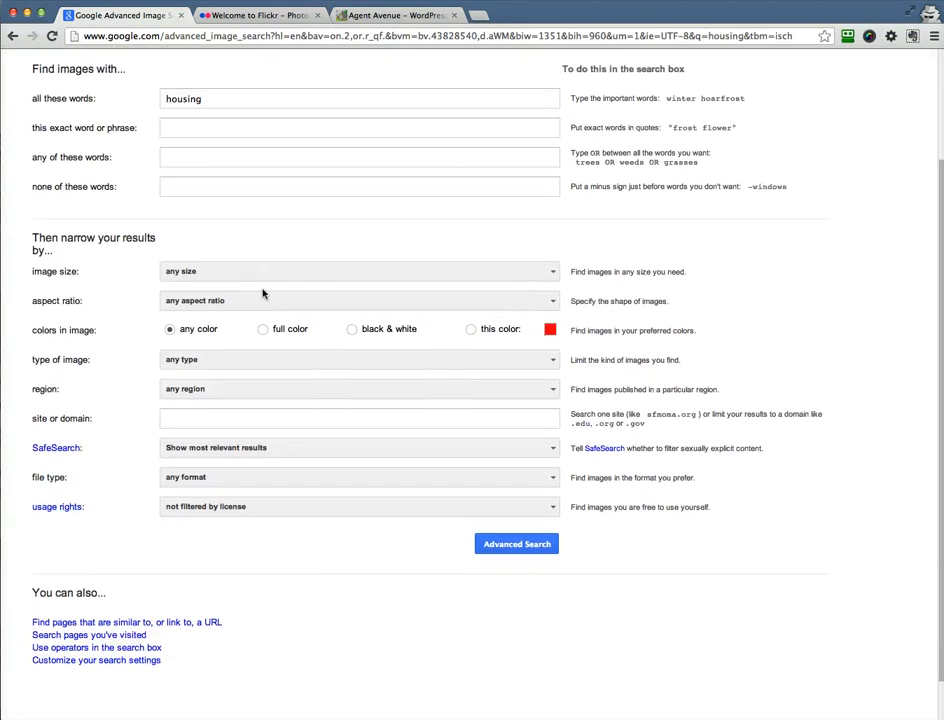
mouse_move(62, 513)
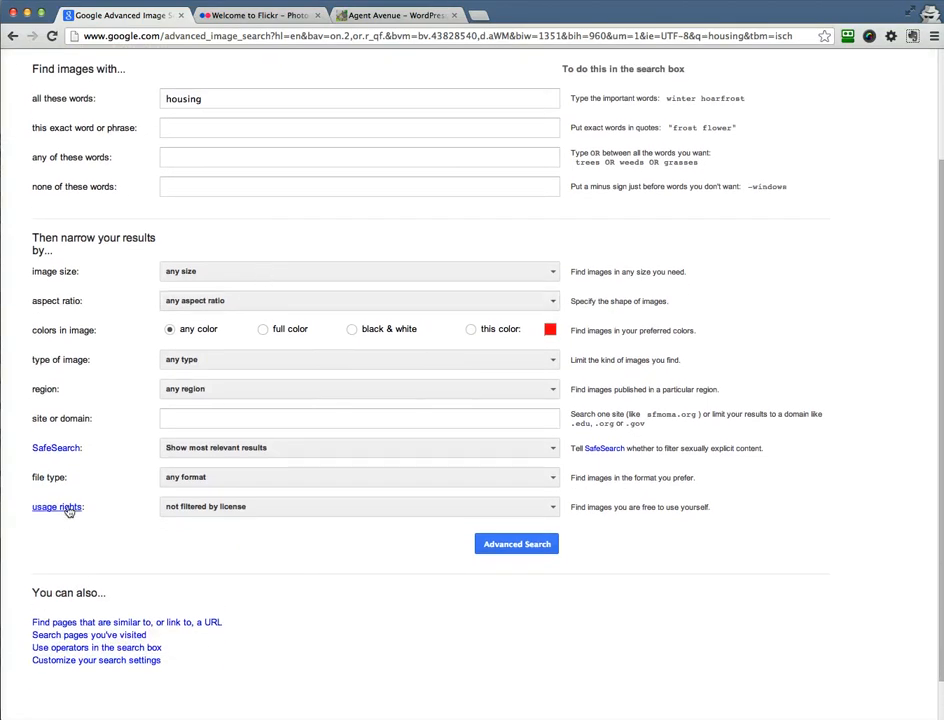
mouse_move(284, 512)
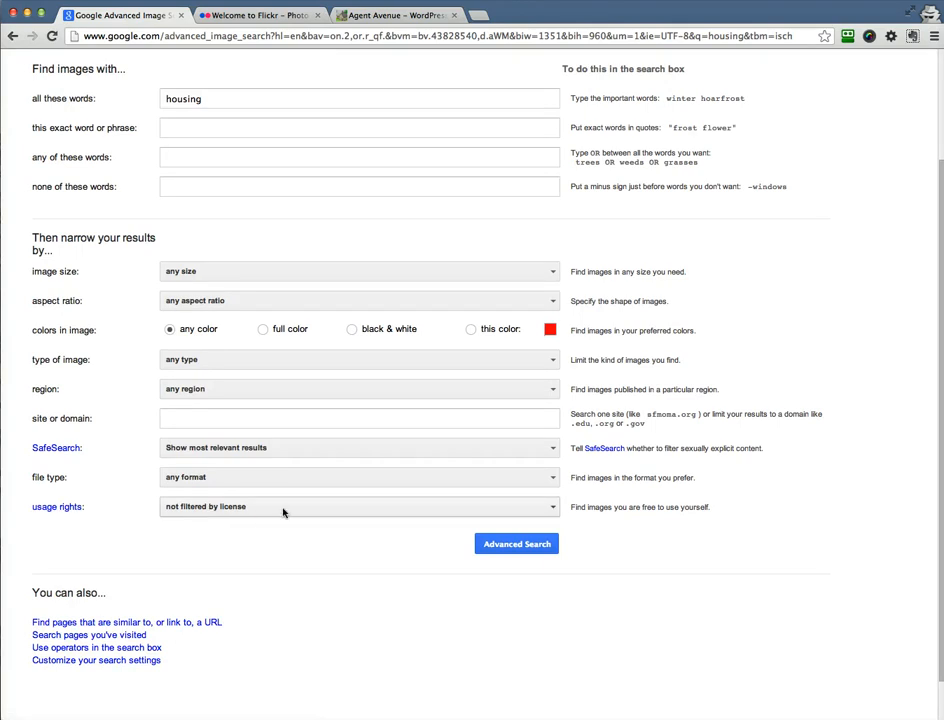
click(358, 506)
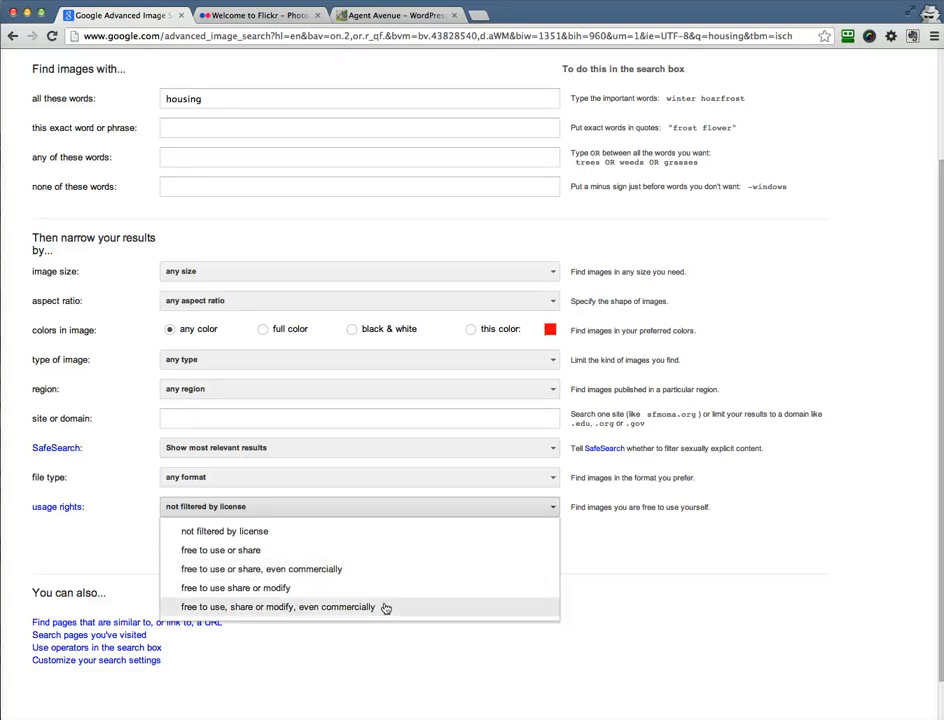
click(277, 607)
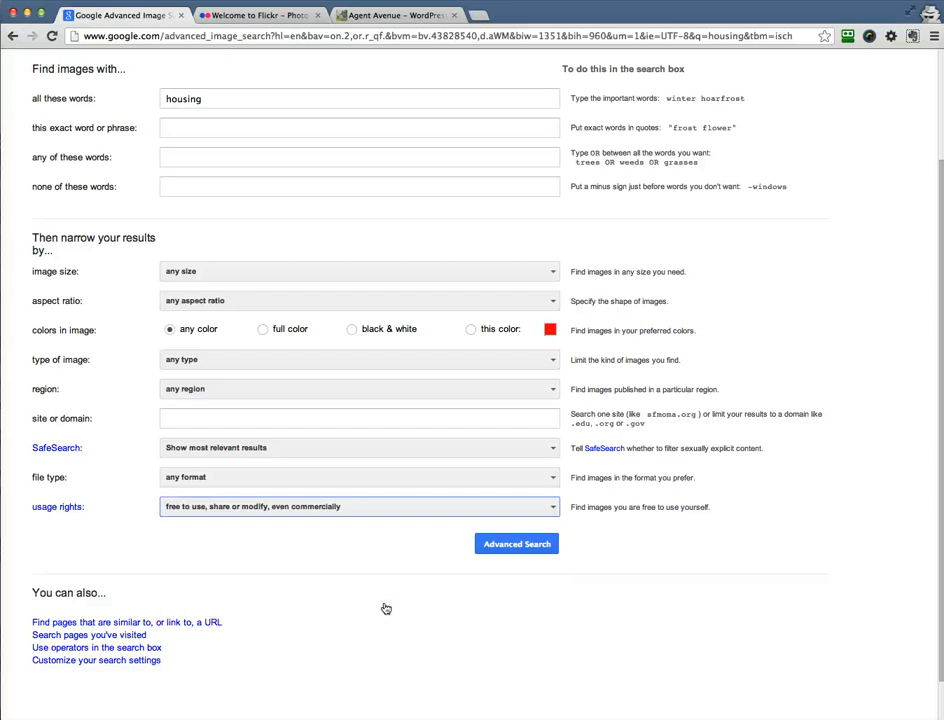
mouse_move(65, 519)
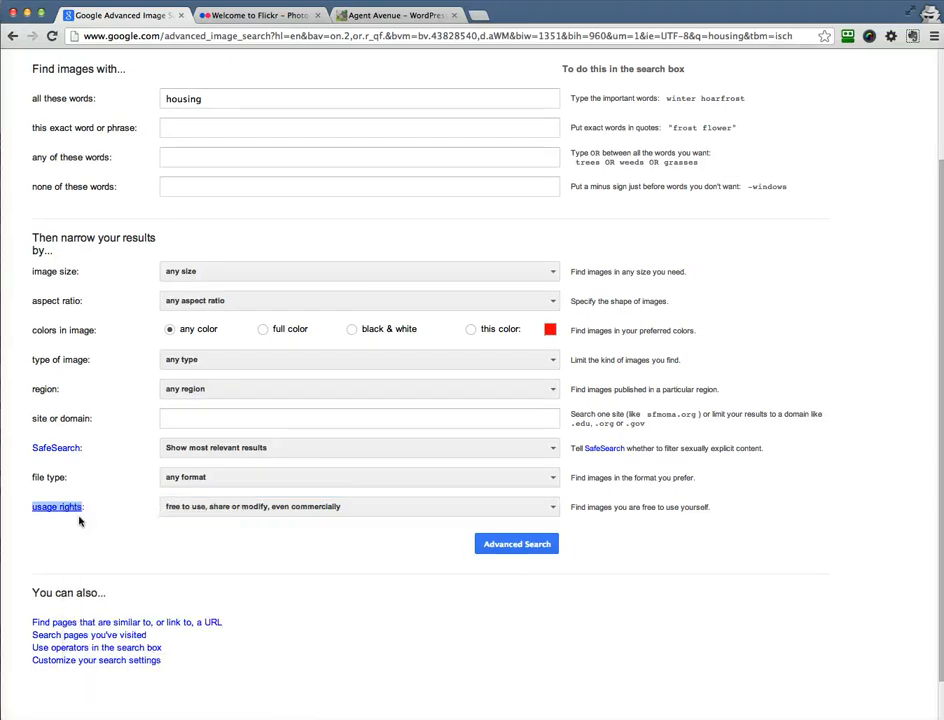
Step: Read the Google Help article on usage rights, then return to the advanced search form
click(58, 508)
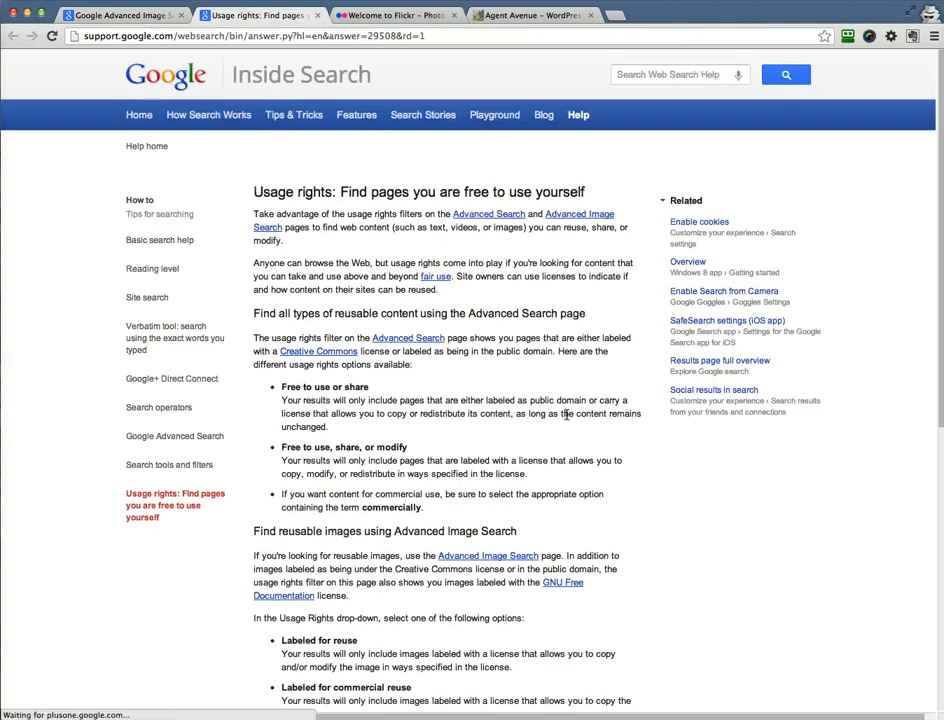
scroll(down, 3)
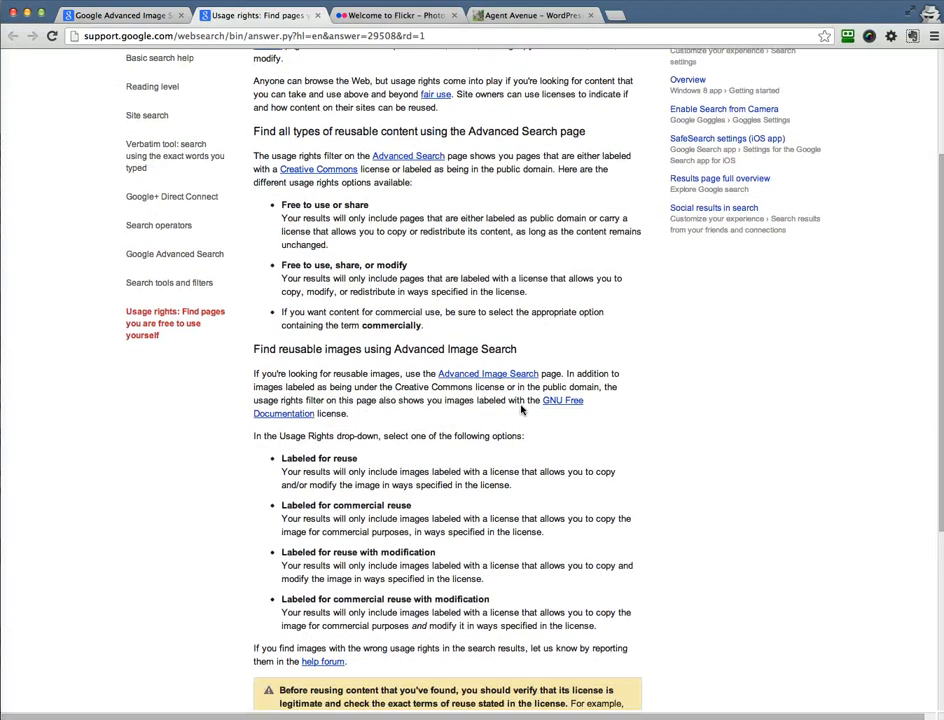
scroll(down, 3)
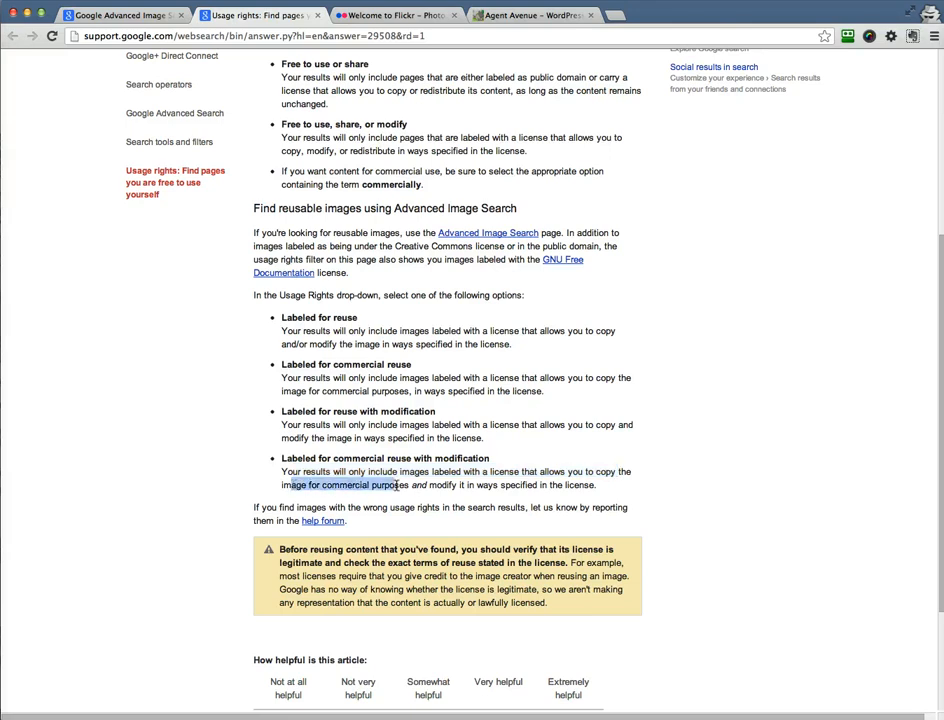
drag(398, 485, 470, 485)
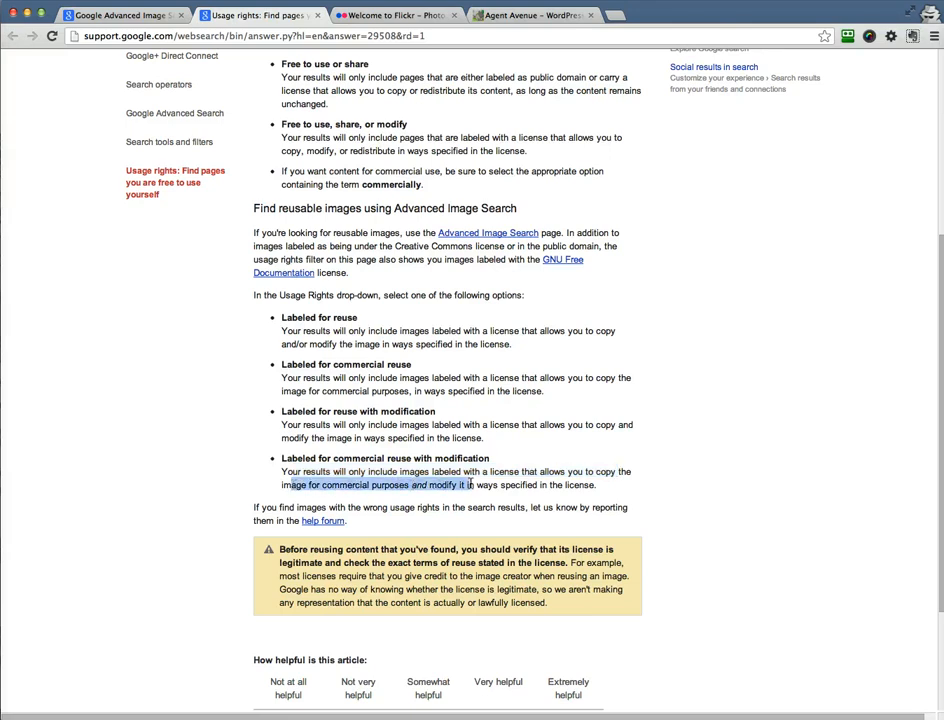
scroll(down, 3)
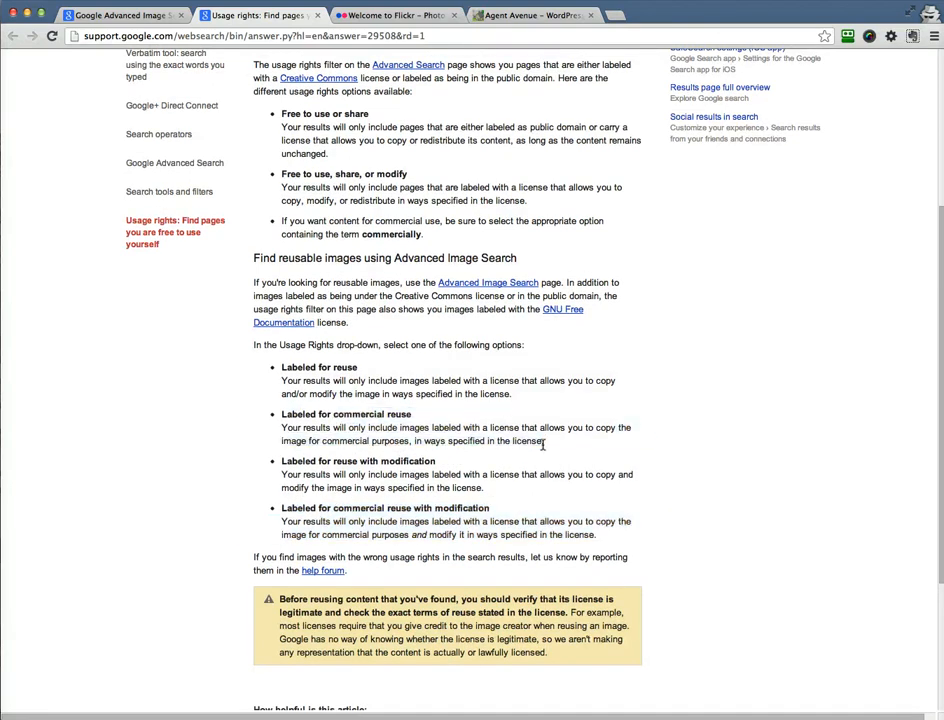
mouse_move(462, 424)
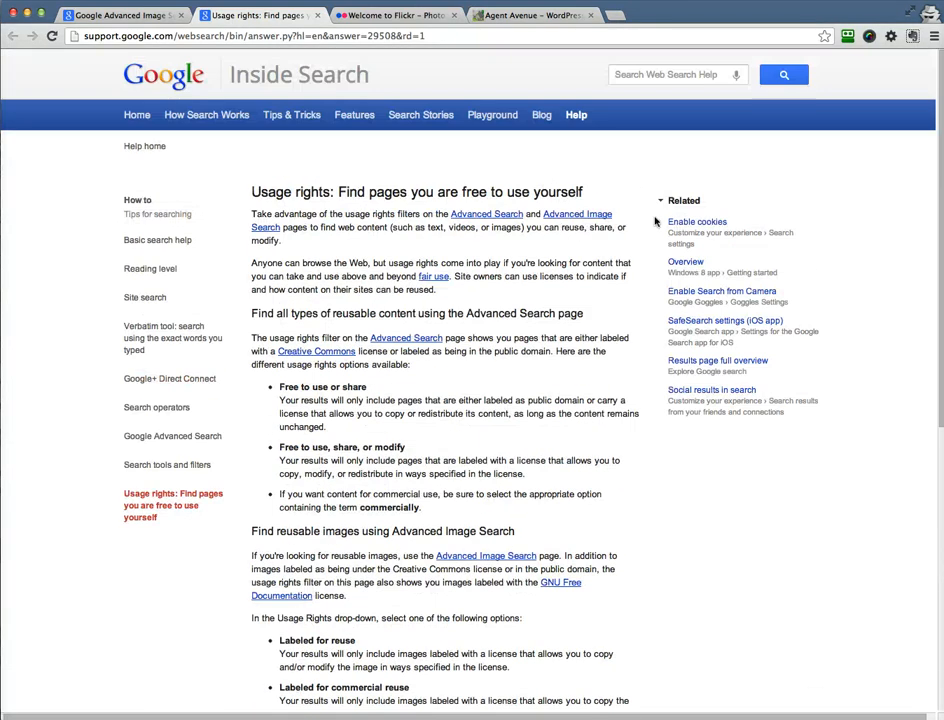
click(130, 16)
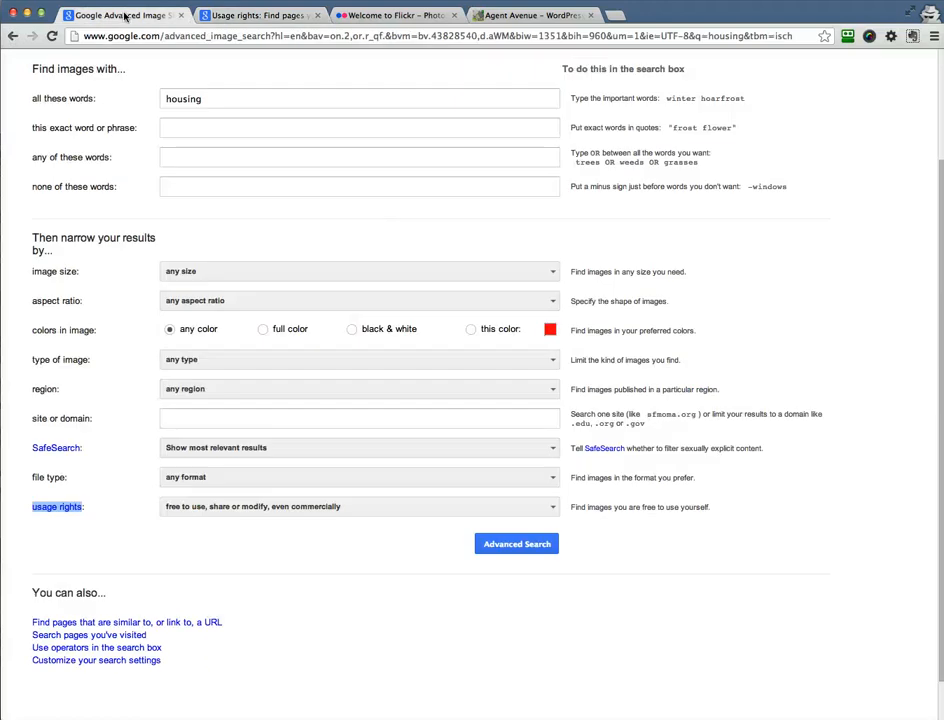
Step: Run the filtered search and scroll through the commercially reusable housing images
click(516, 544)
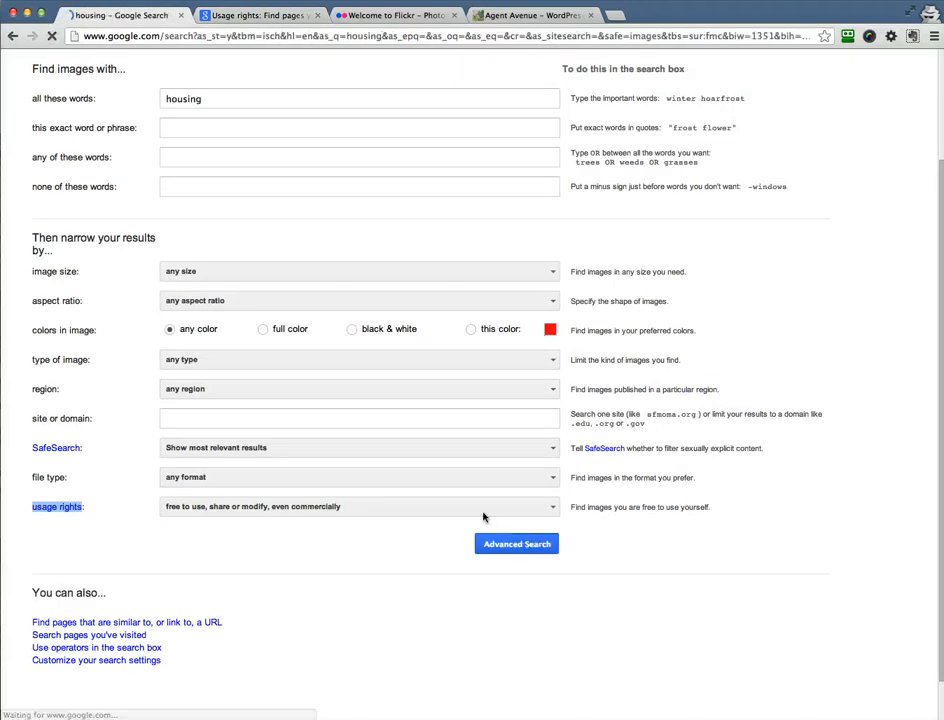
click(516, 544)
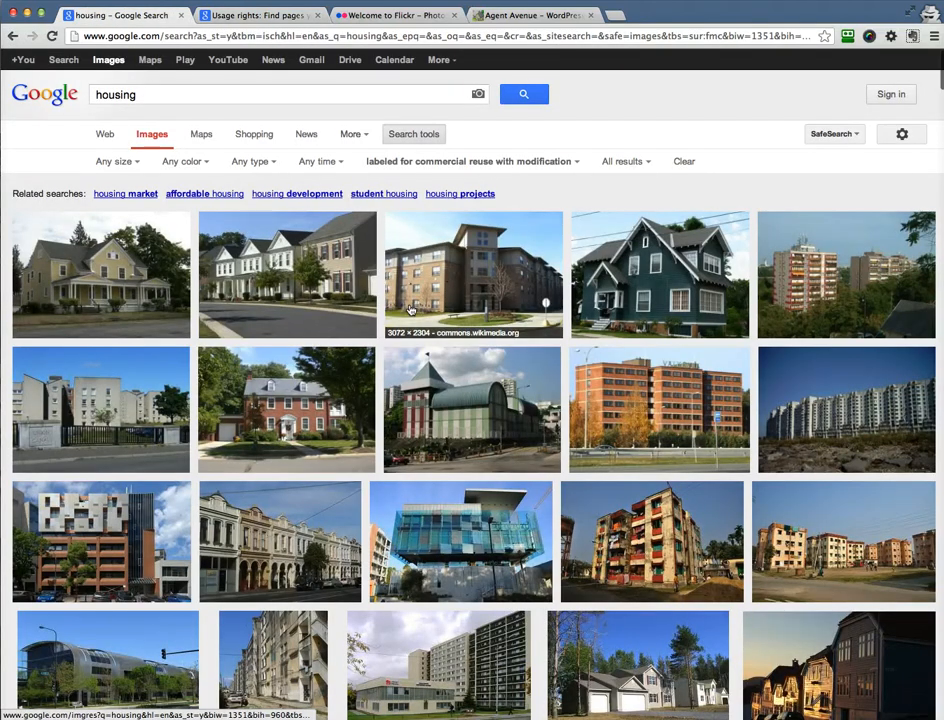
mouse_move(160, 130)
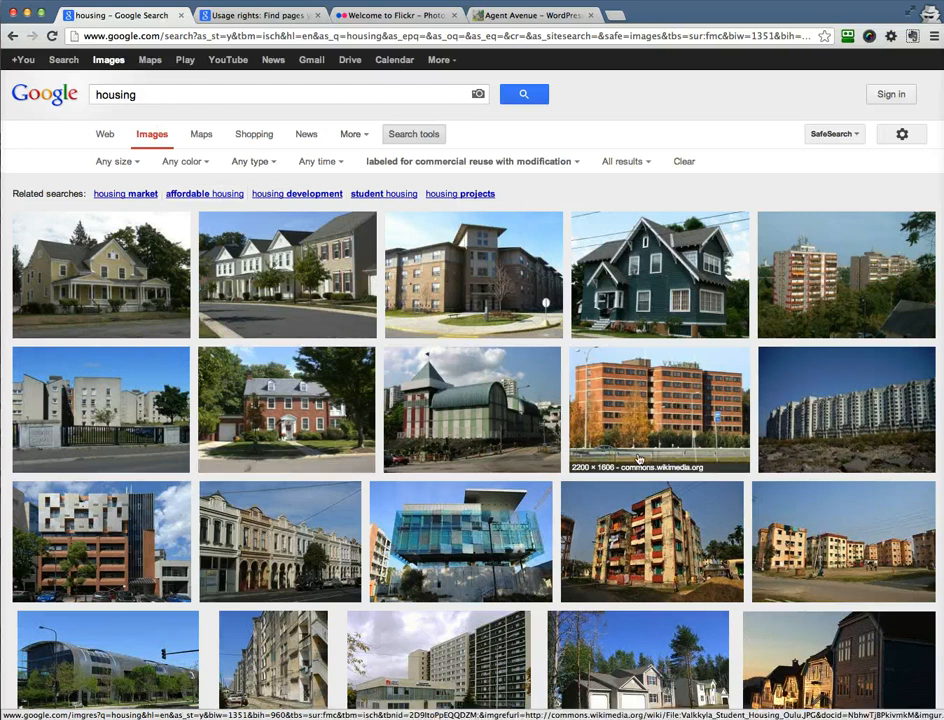
mouse_move(560, 485)
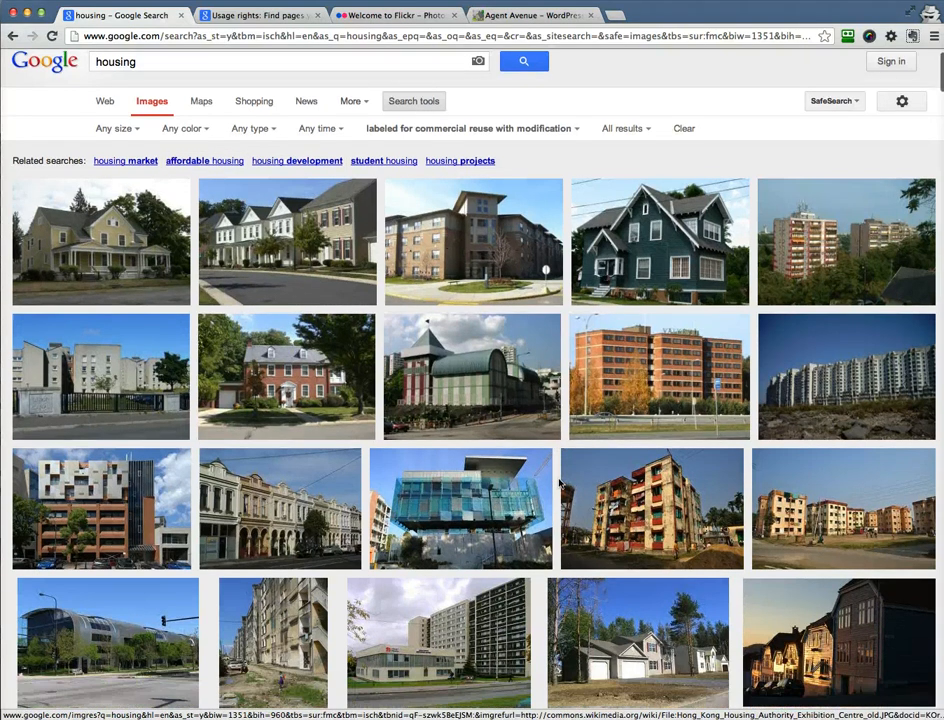
scroll(down, 3)
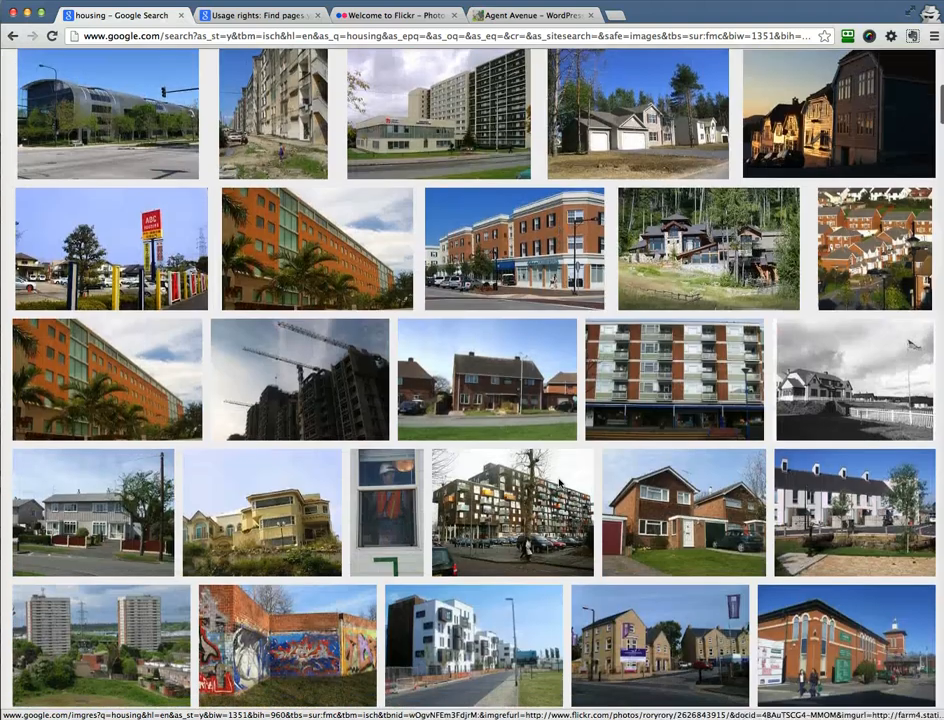
scroll(down, 3)
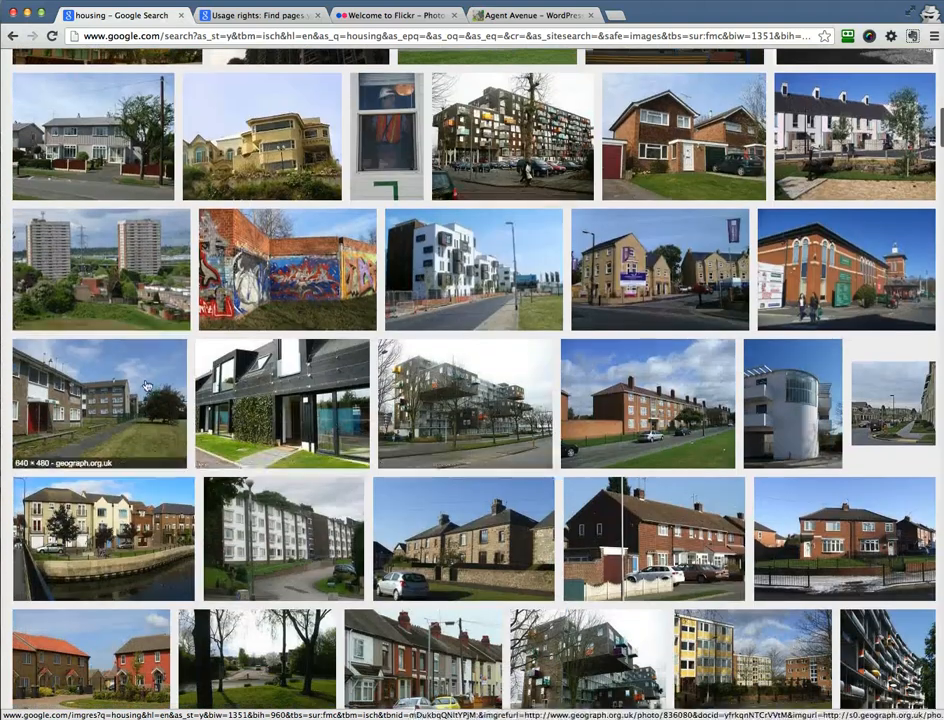
scroll(down, 3)
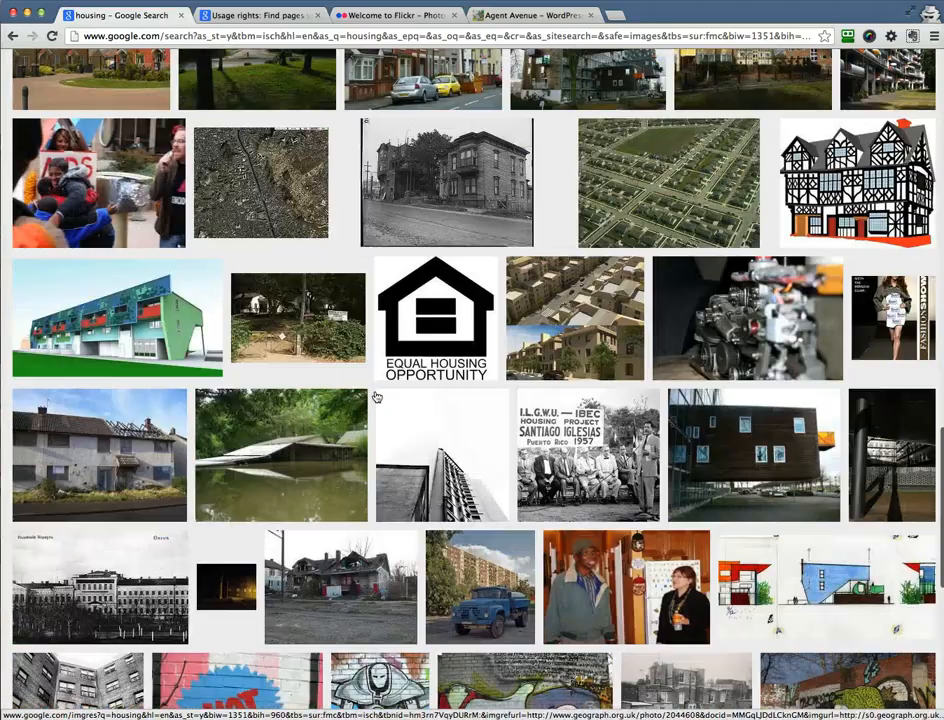
scroll(down, 3)
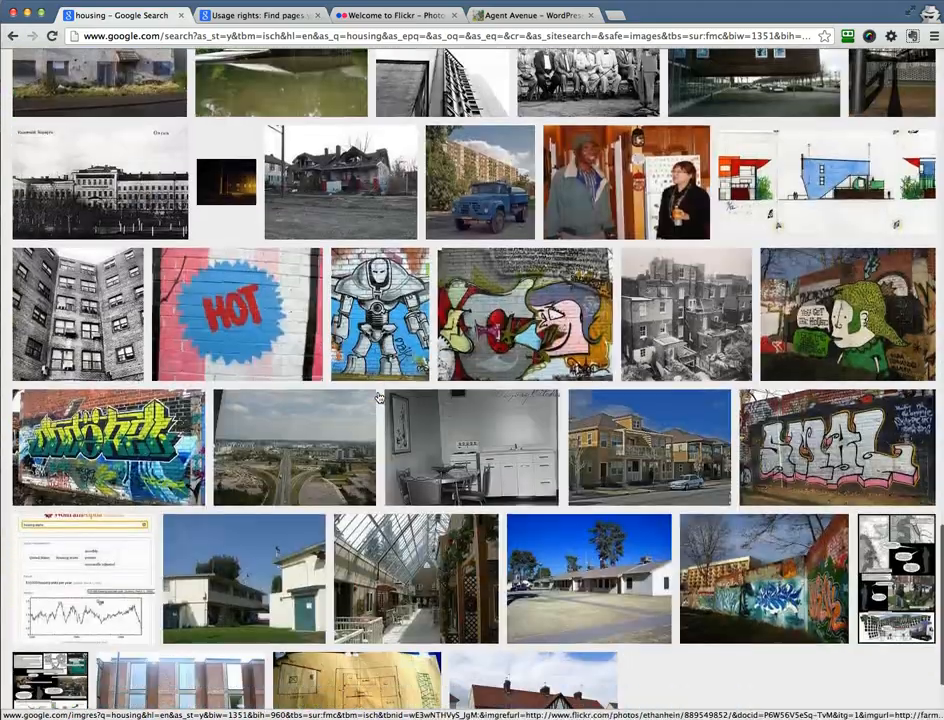
scroll(down, 3)
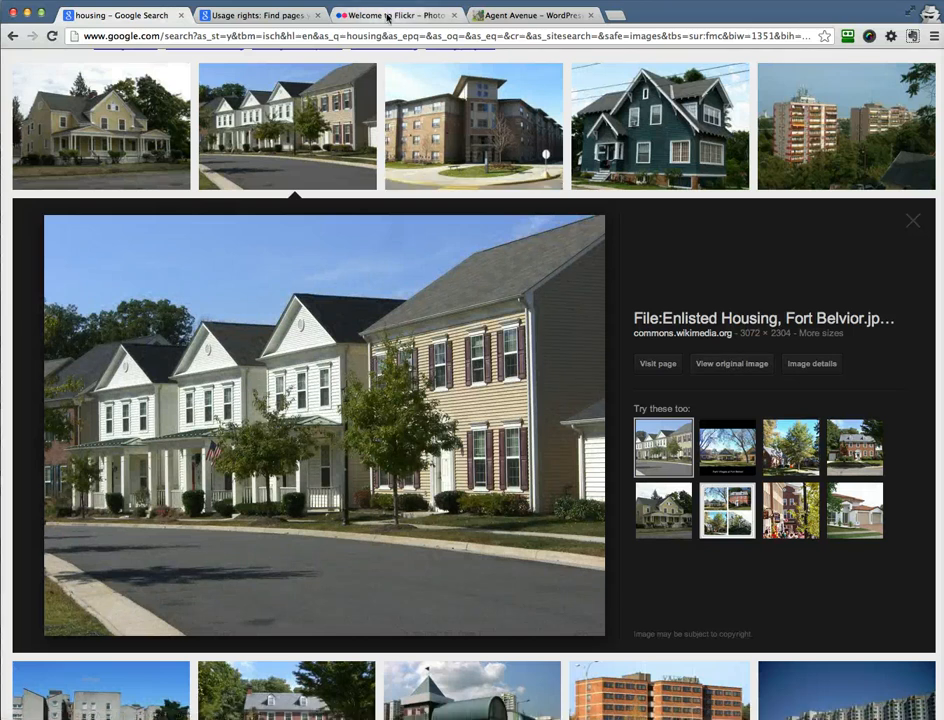
Step: Switch to the Flickr tab and enter 'housing' in the search box
click(390, 16)
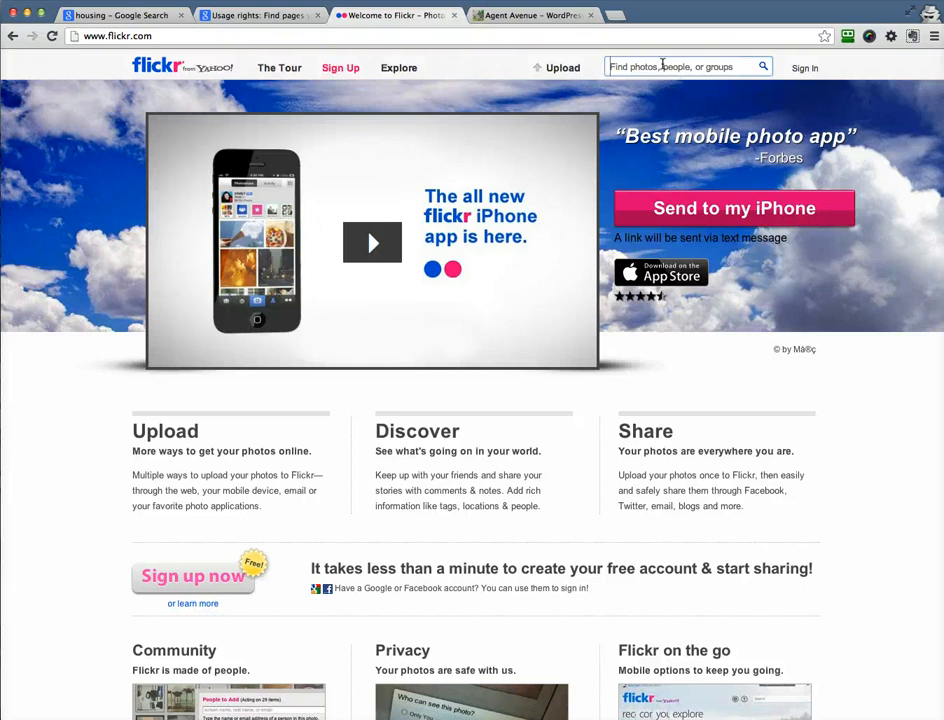
text(h)
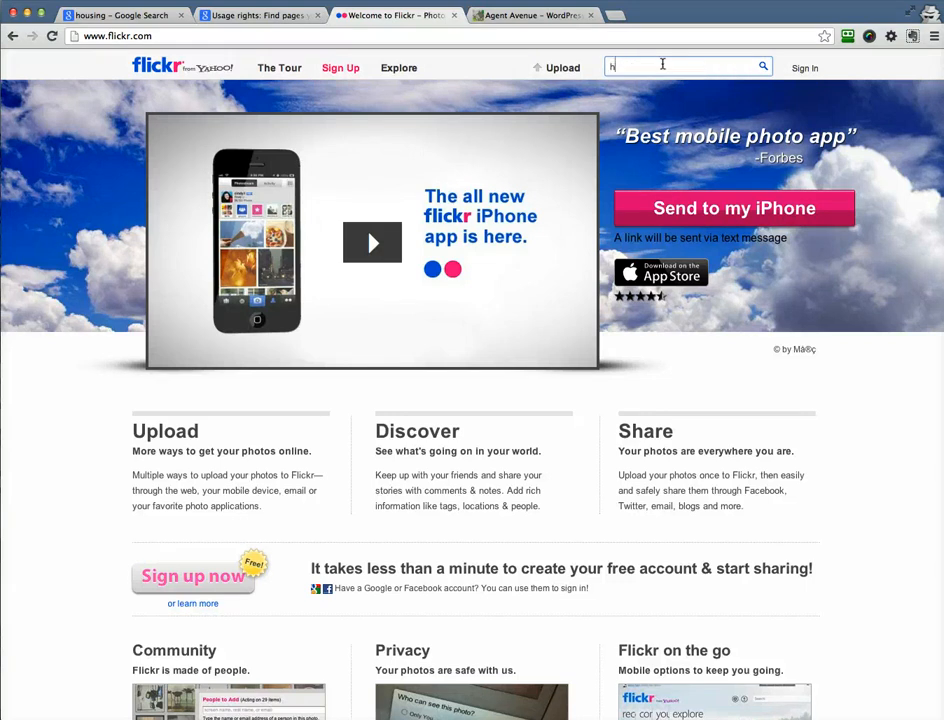
text(ousing)
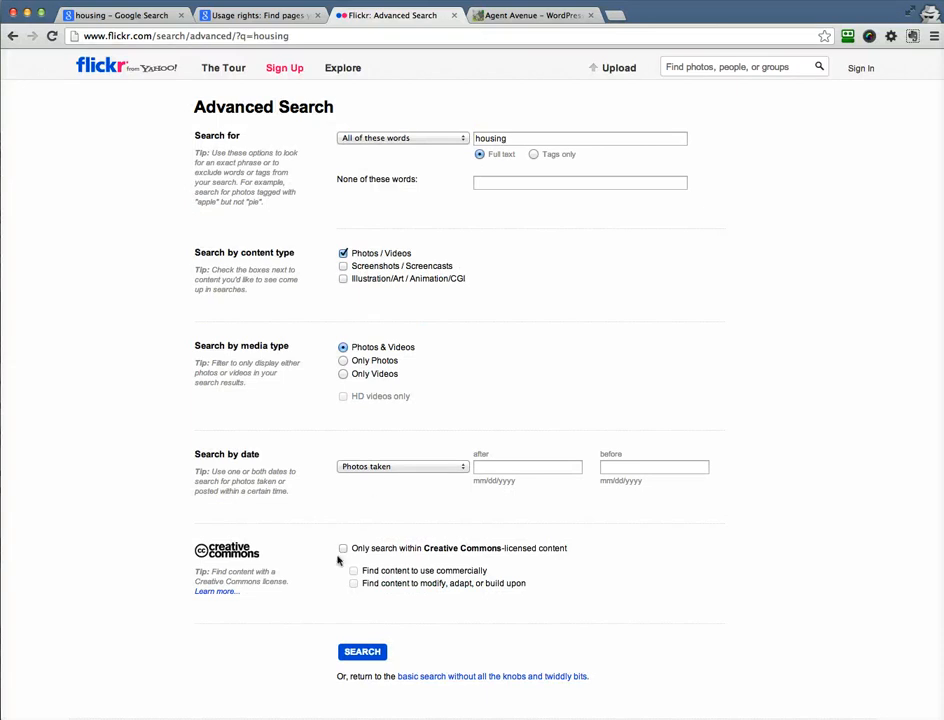
Step: Check Creative Commons only, commercial use, and modify options, then search
click(343, 548)
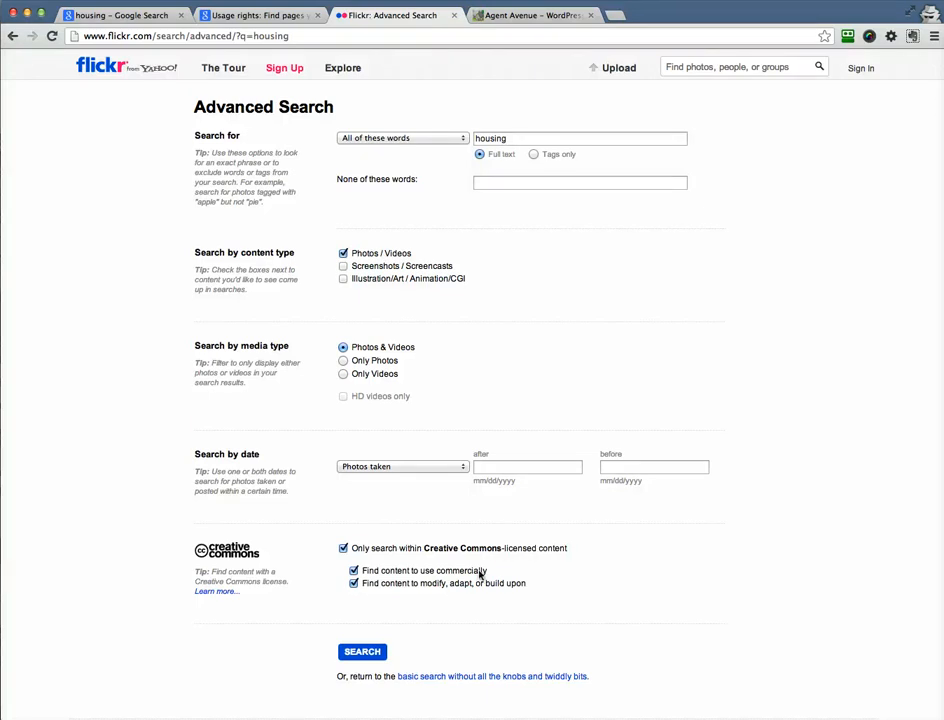
click(353, 571)
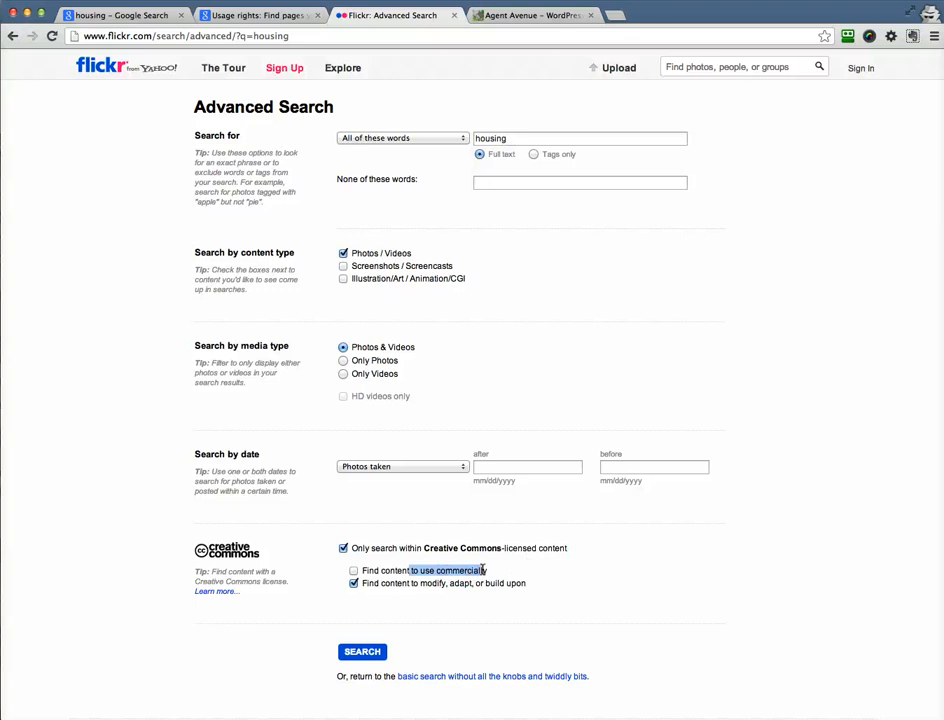
click(354, 570)
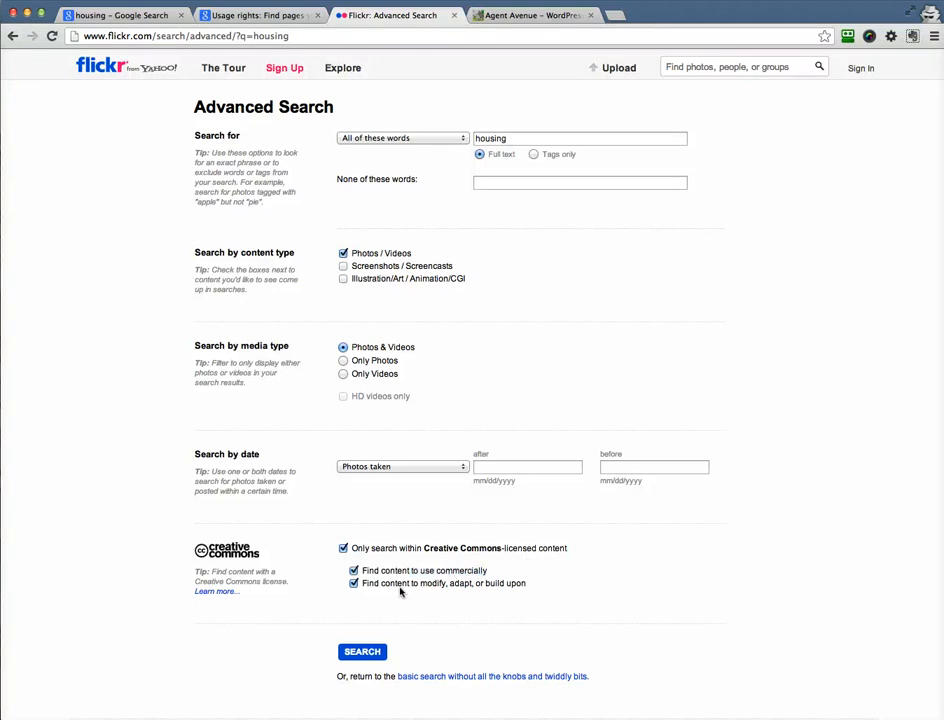
mouse_move(553, 587)
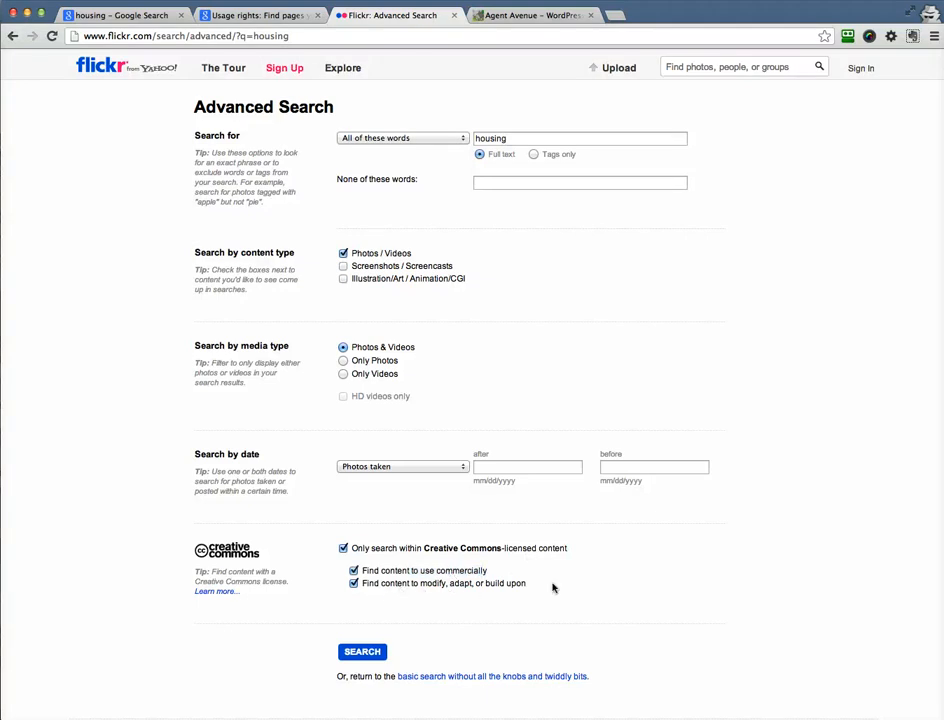
click(362, 651)
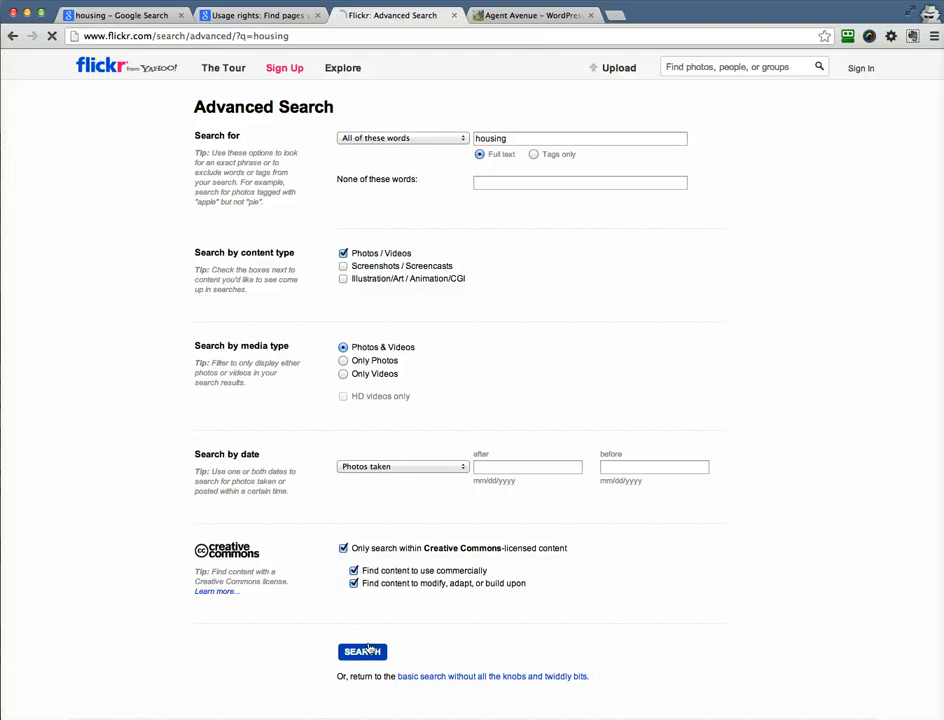
Step: Submit the Creative Commons housing search and open the snowy Tromsø house photo
click(362, 651)
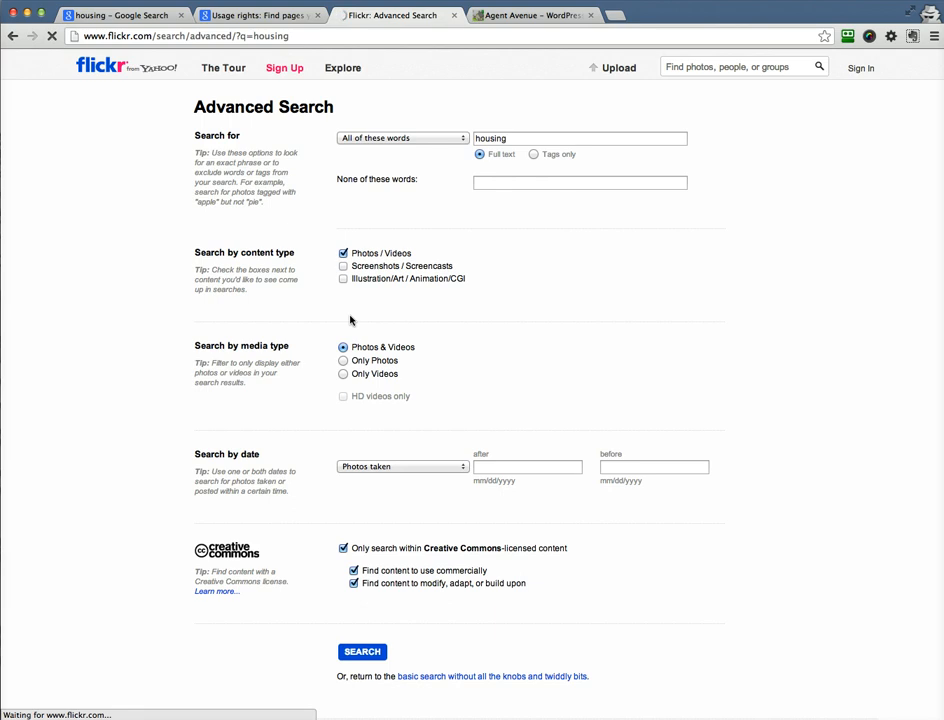
click(363, 651)
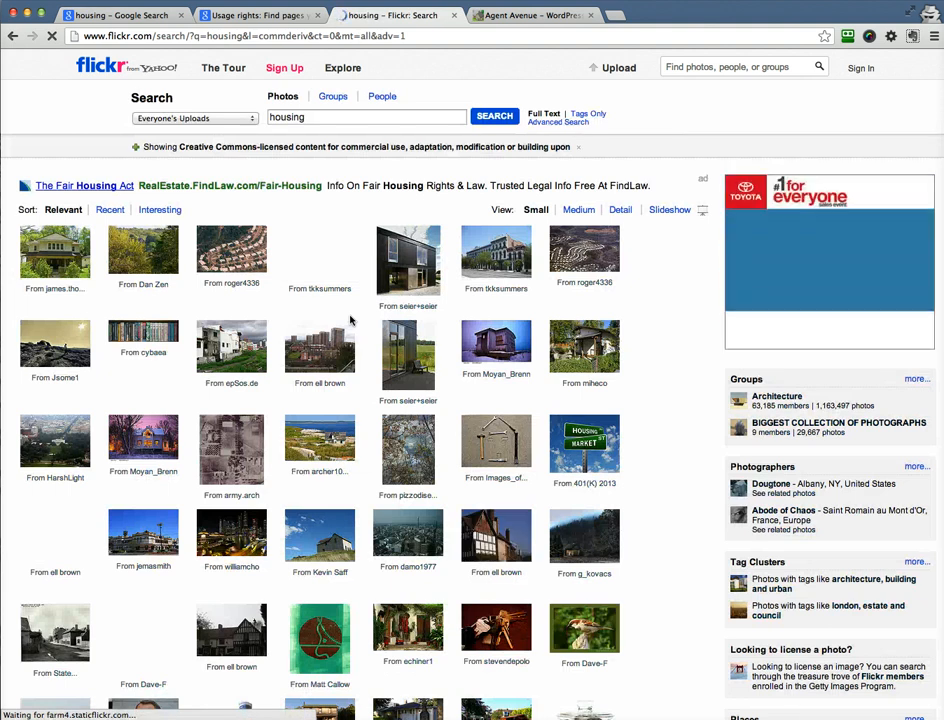
scroll(down, 3)
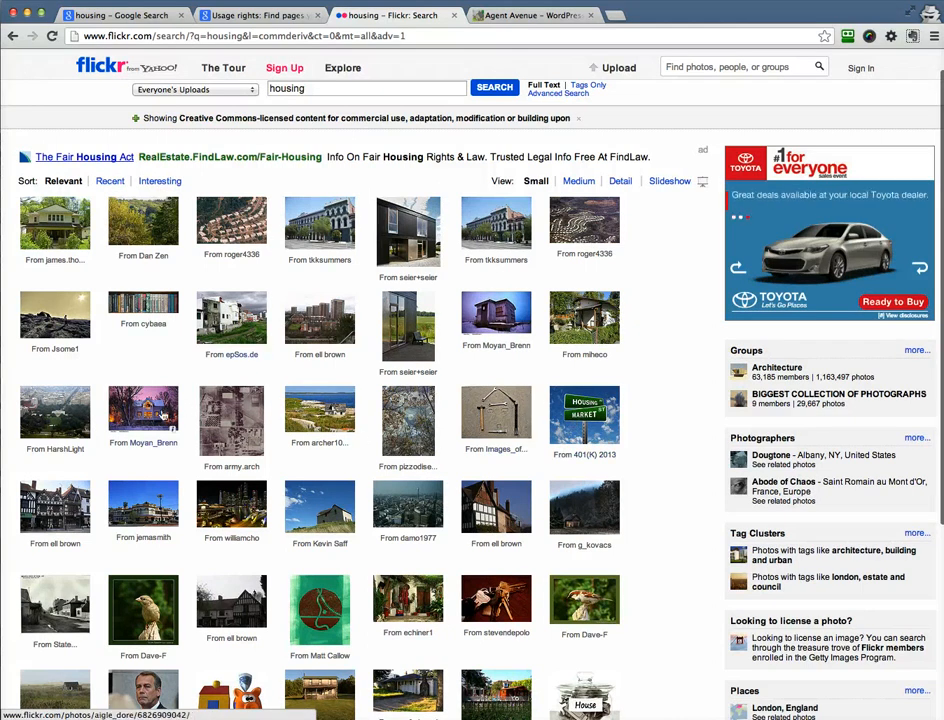
click(143, 416)
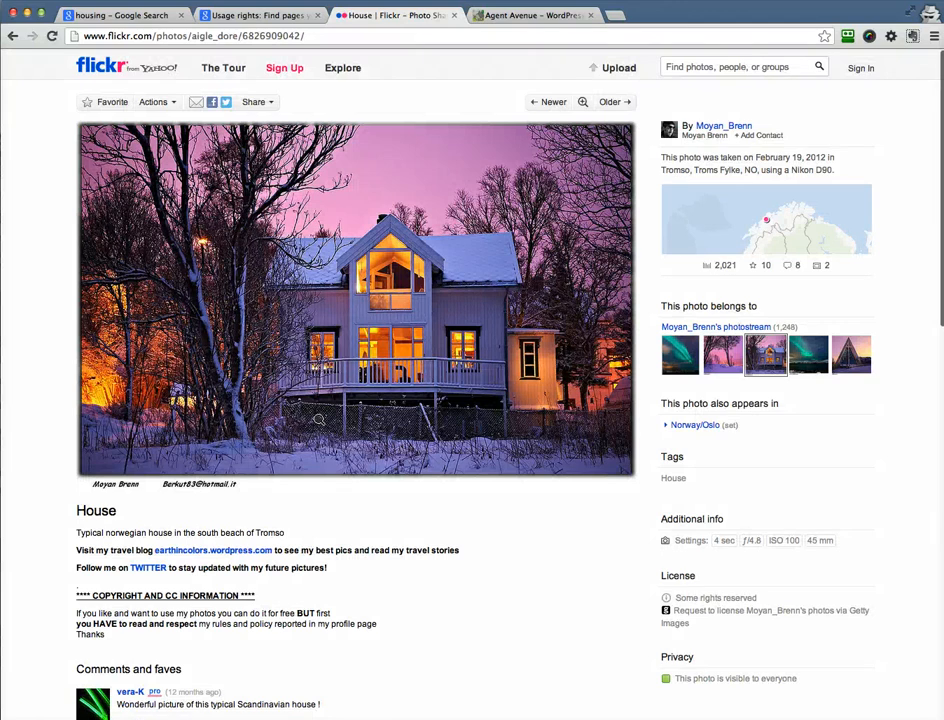
mouse_move(40, 80)
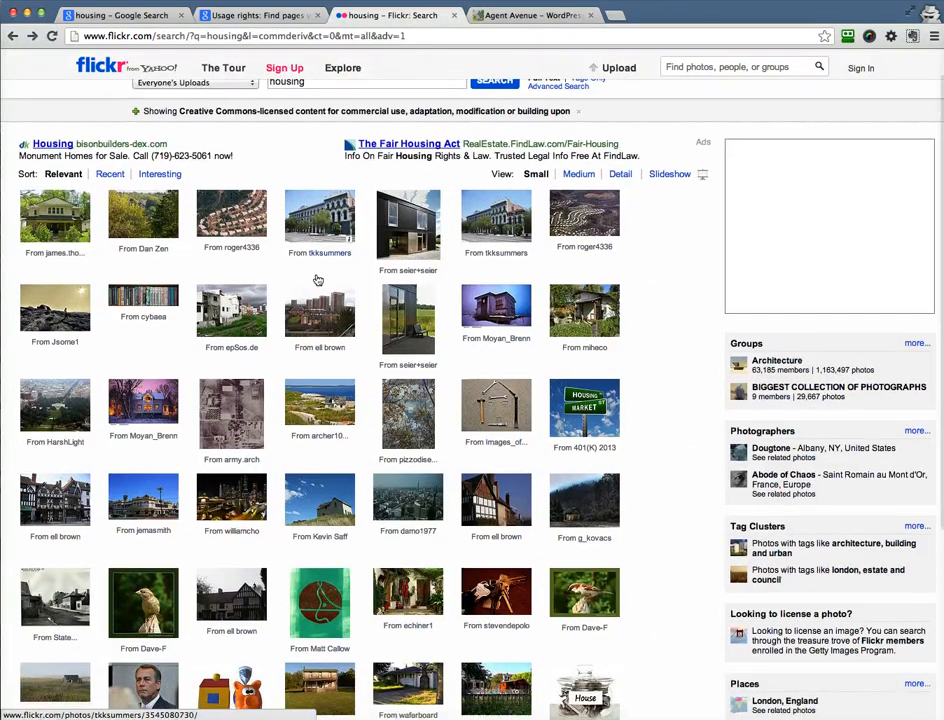
scroll(down, 3)
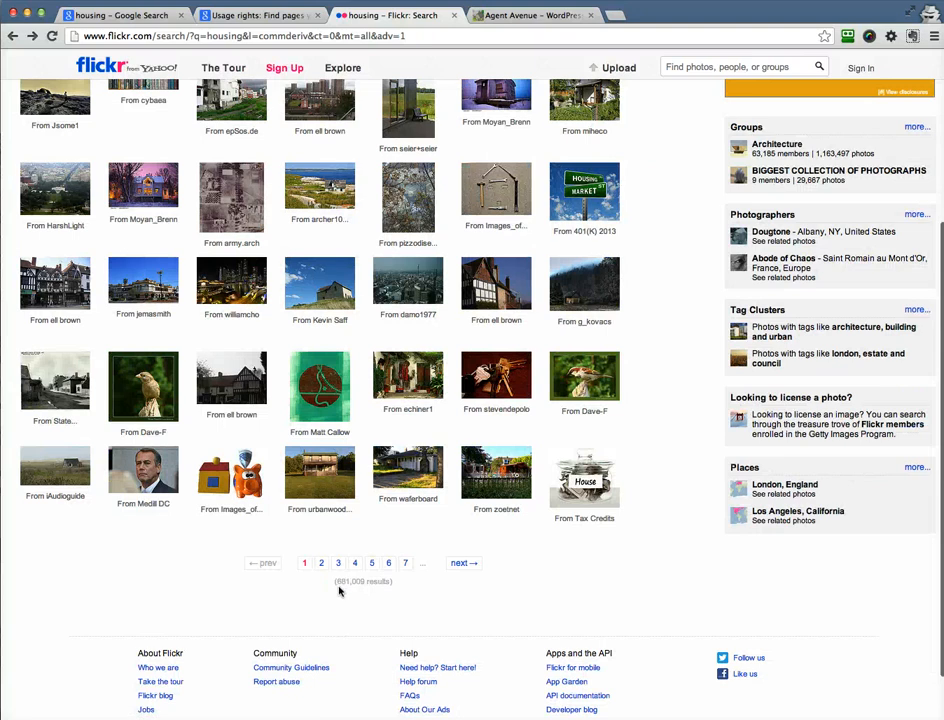
mouse_move(454, 313)
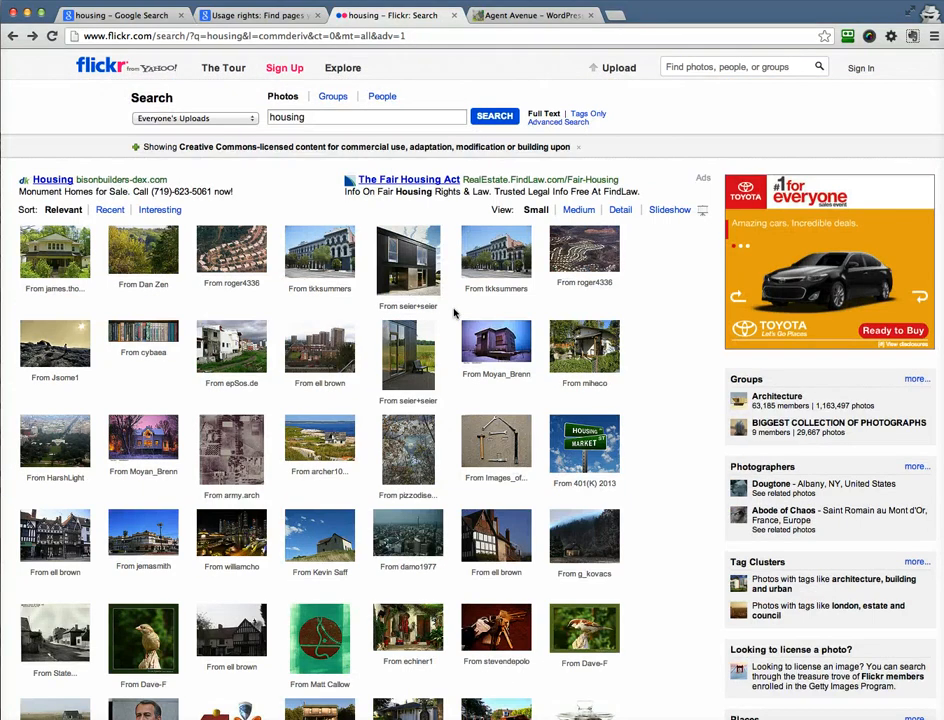
scroll(down, 3)
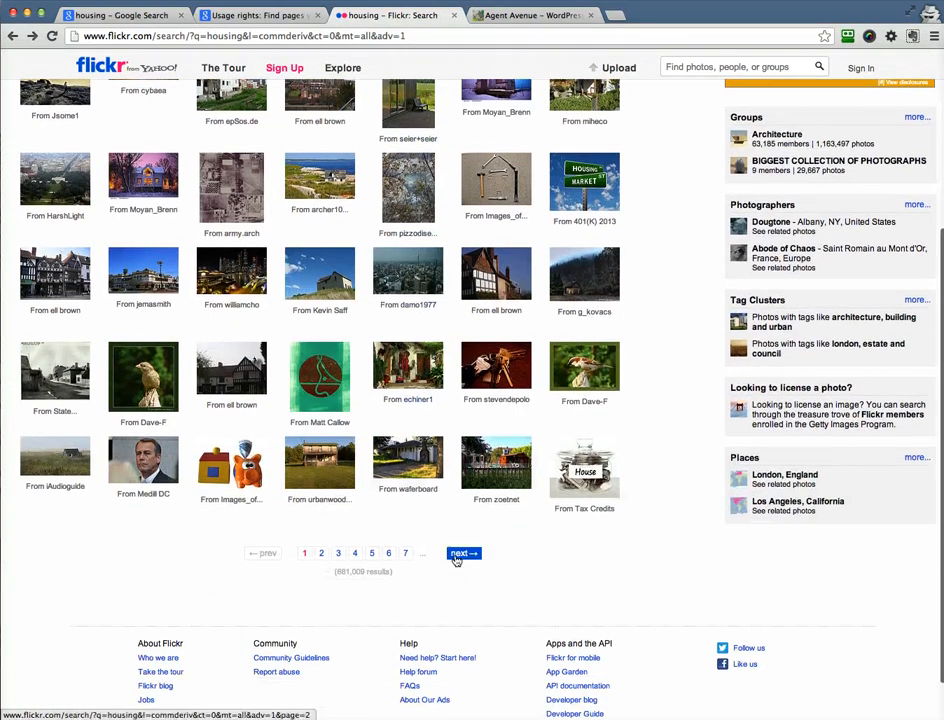
click(463, 553)
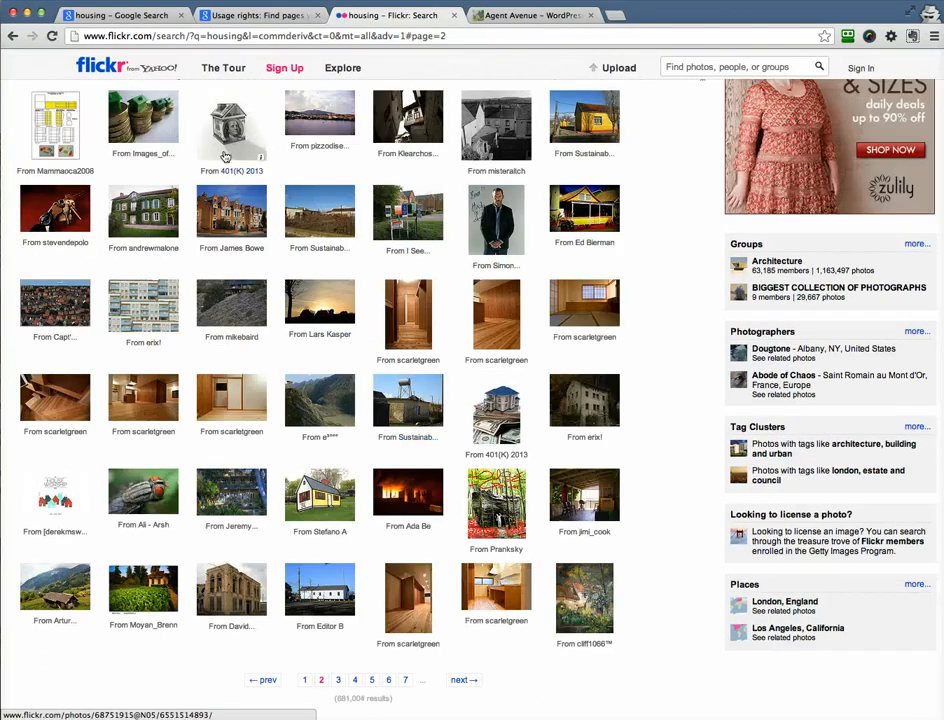
click(231, 213)
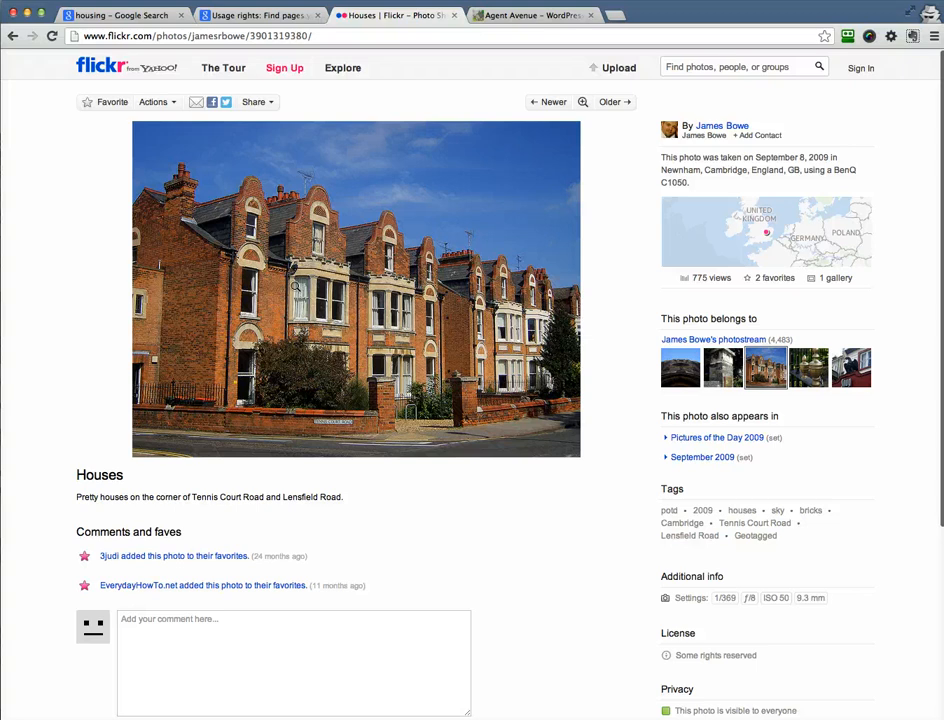
mouse_move(250, 155)
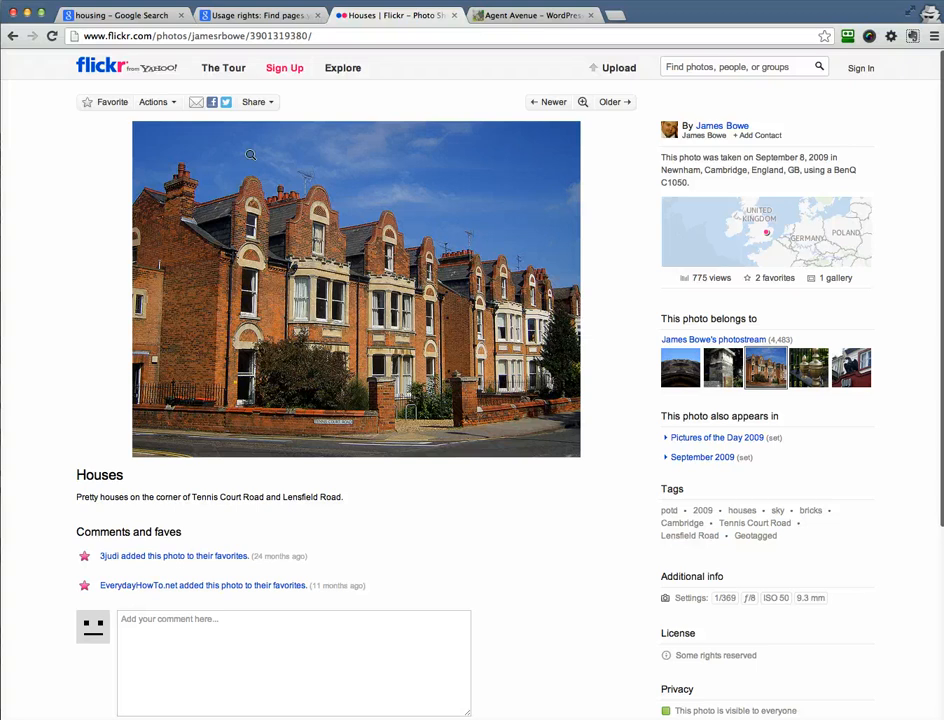